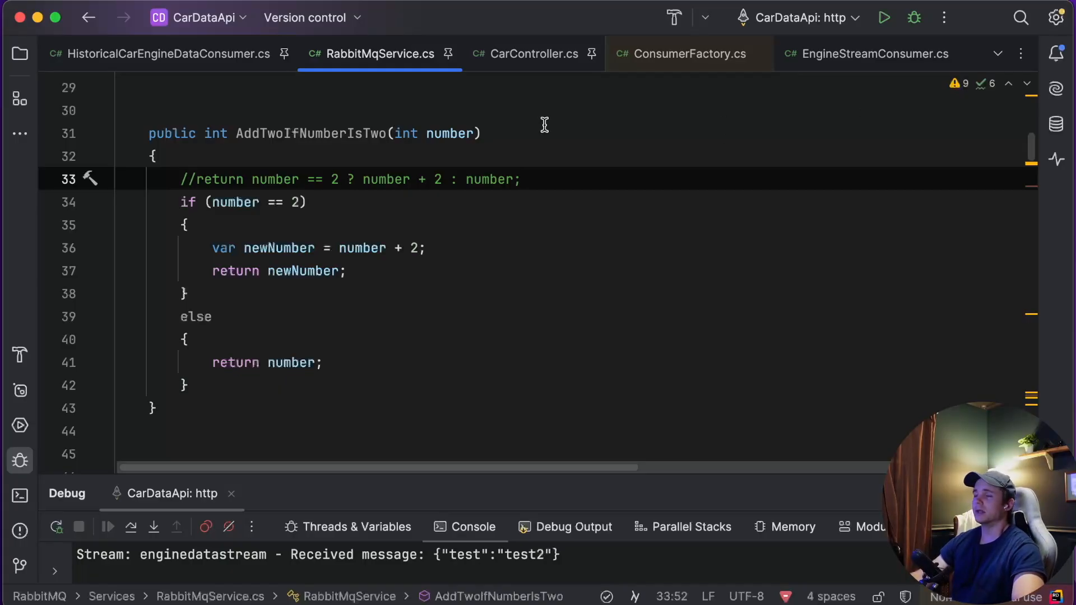
{"action": "mouse_move", "coordinate": [605, 103]}
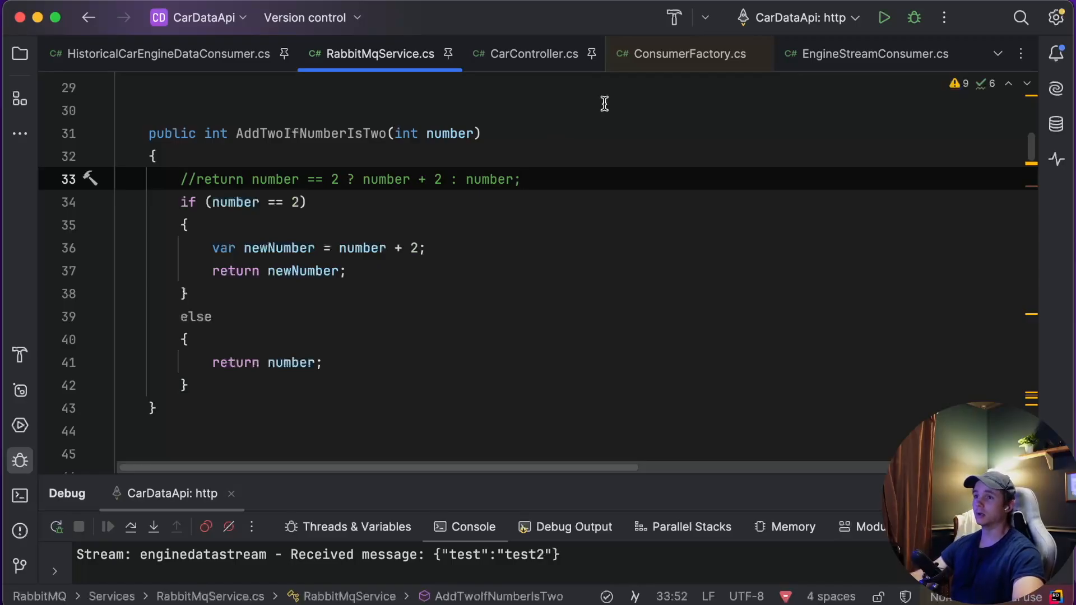
{"action": "mouse_move", "coordinate": [592, 28]}
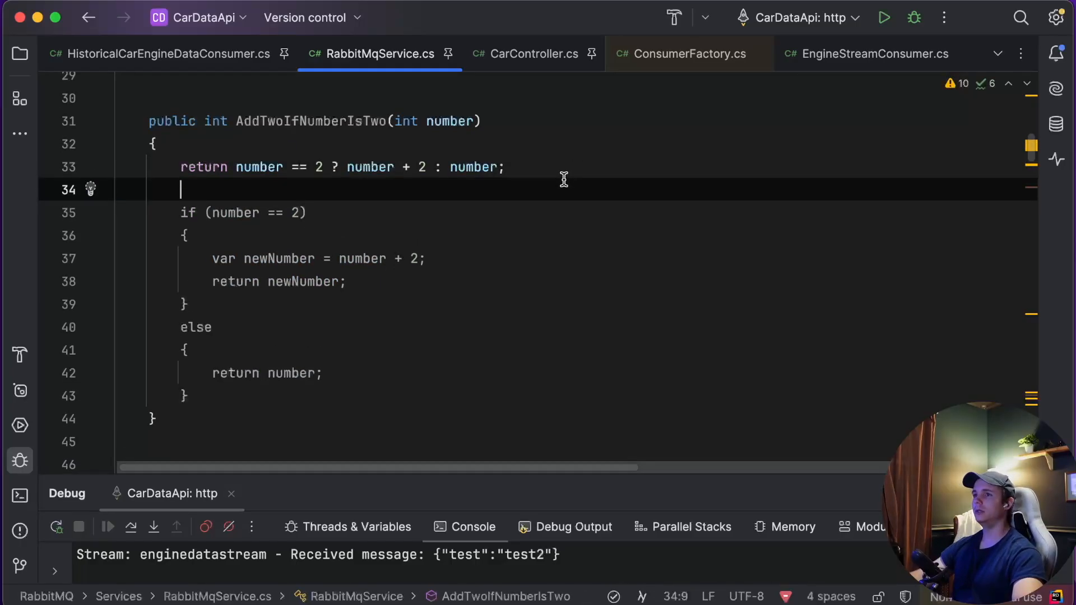
{"action": "mouse_move", "coordinate": [210, 401]}
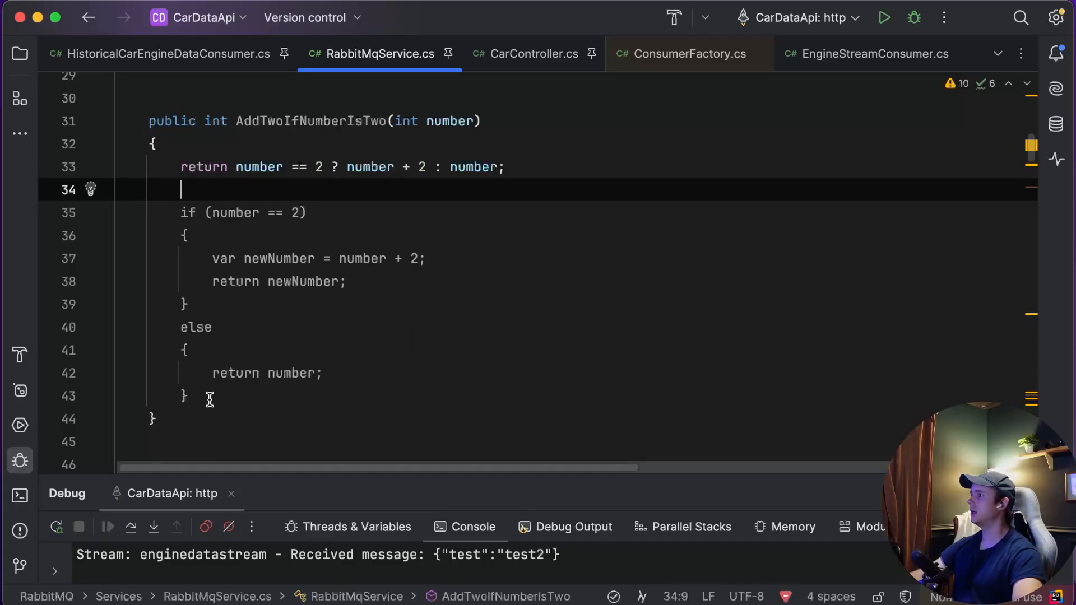
- Make the ternary return active code above the if/else and drop the blank line under it
{"action": "left_click_drag", "start_coordinate": [181, 212], "coordinate": [188, 396]}
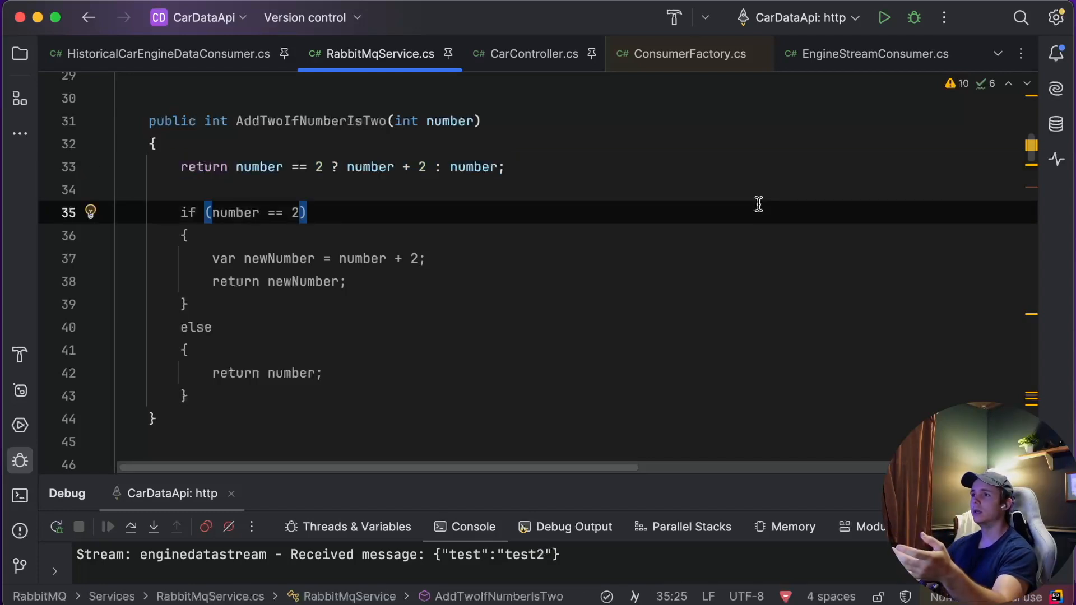
{"action": "mouse_move", "coordinate": [425, 267]}
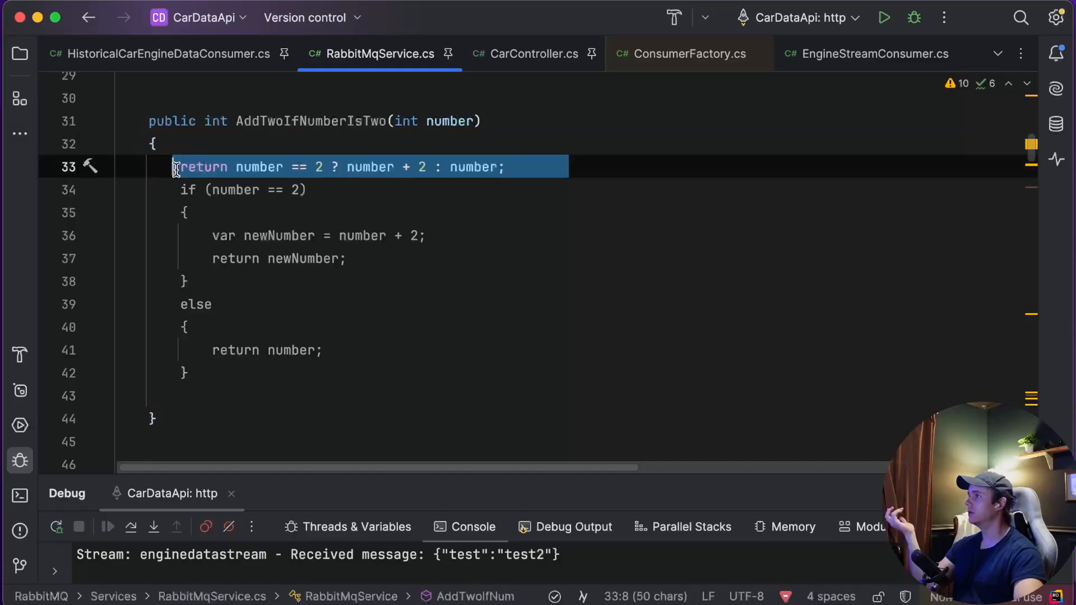
{"action": "mouse_move", "coordinate": [663, 173]}
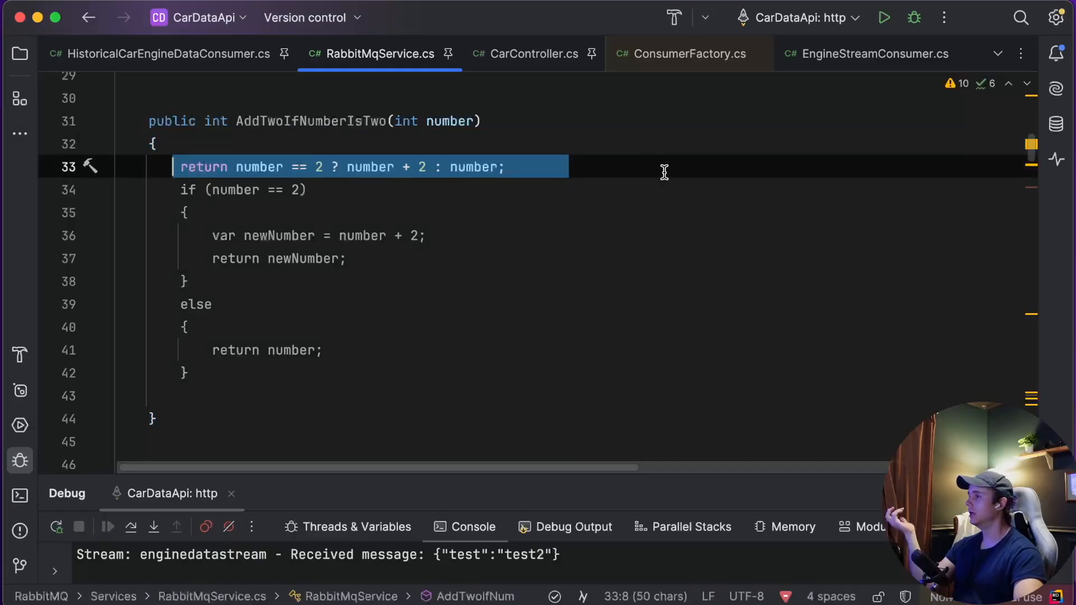
{"action": "left_click", "coordinate": [506, 167]}
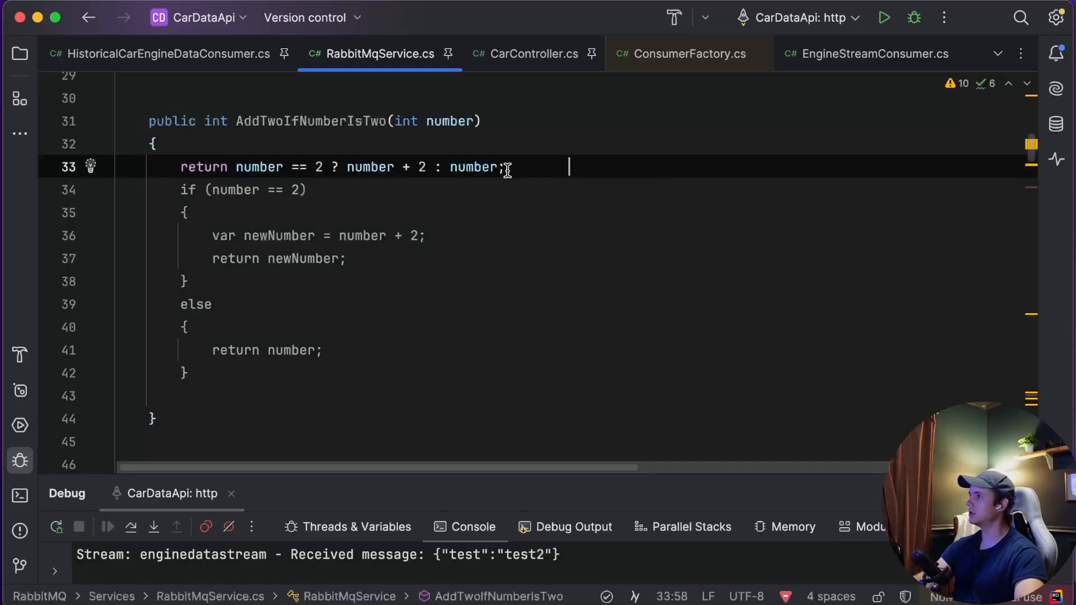
{"action": "key", "text": "Enter"}
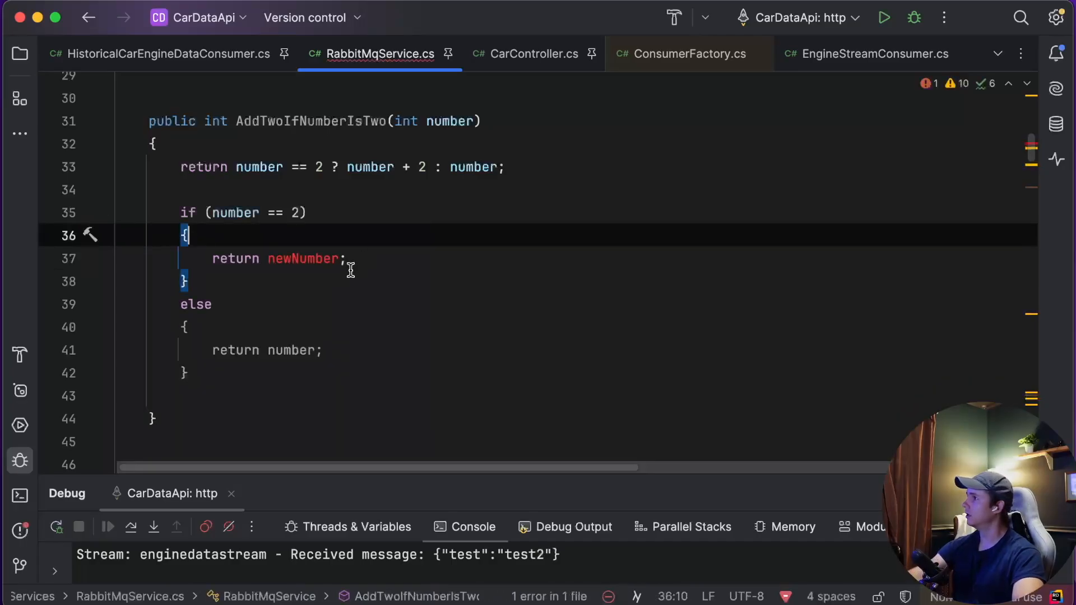
- Have the if branch return number + 2 directly, replacing the undefined newNumber name
{"action": "type", "text": "+"}
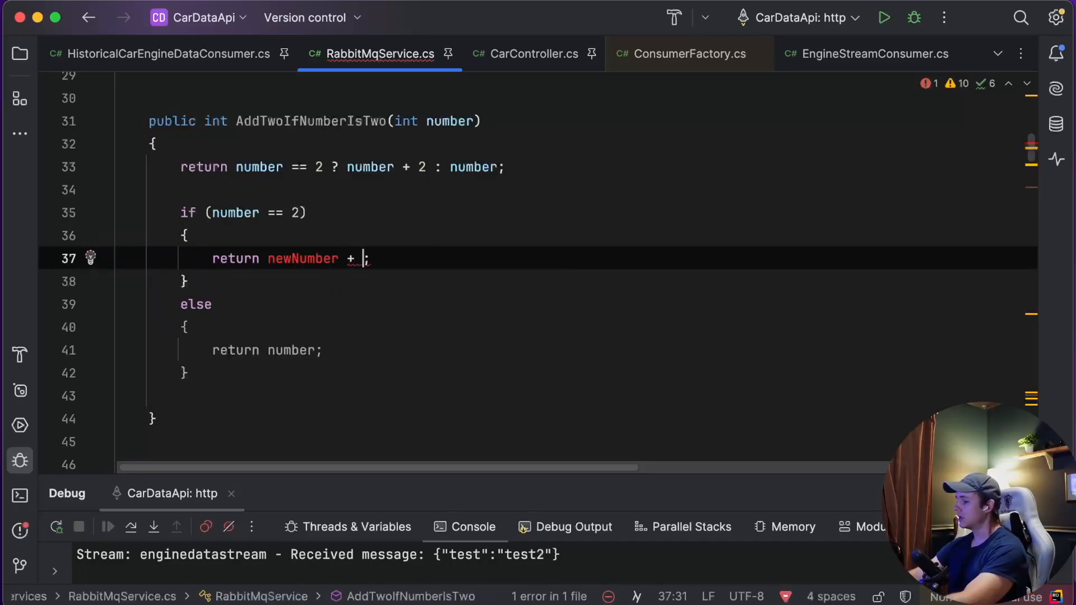
{"action": "type", "text": "2"}
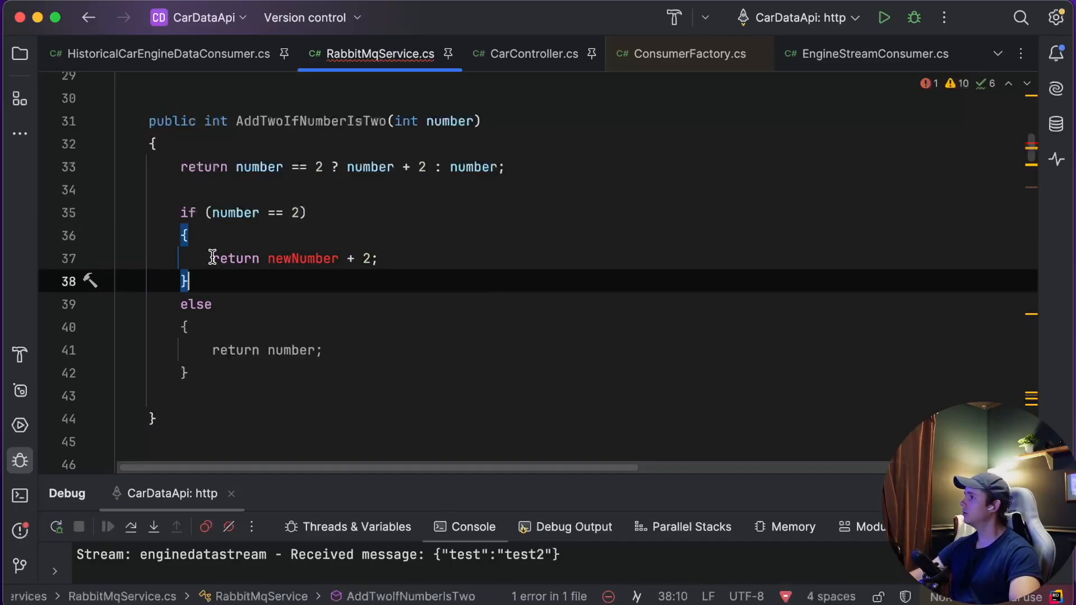
{"action": "double_click", "coordinate": [303, 258]}
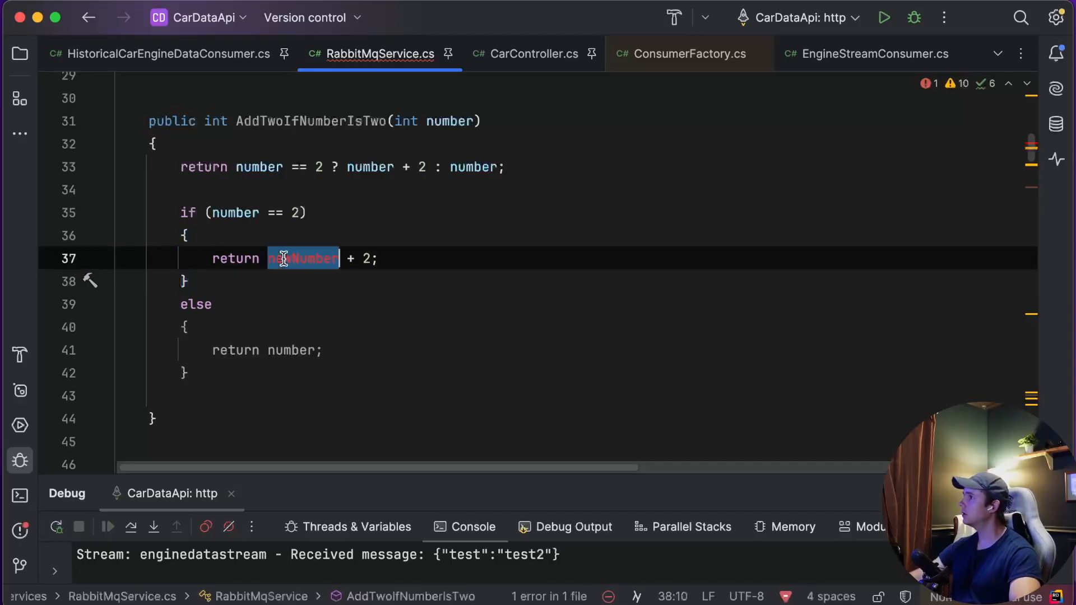
{"action": "type", "text": "number"}
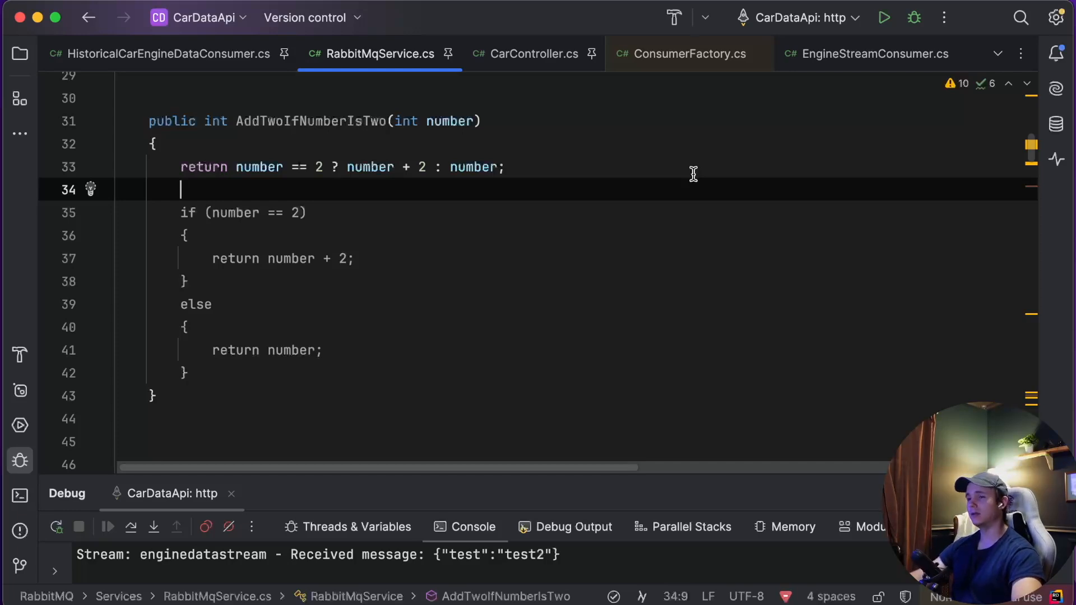
{"action": "mouse_move", "coordinate": [697, 174]}
{"action": "type", "text": "//"}
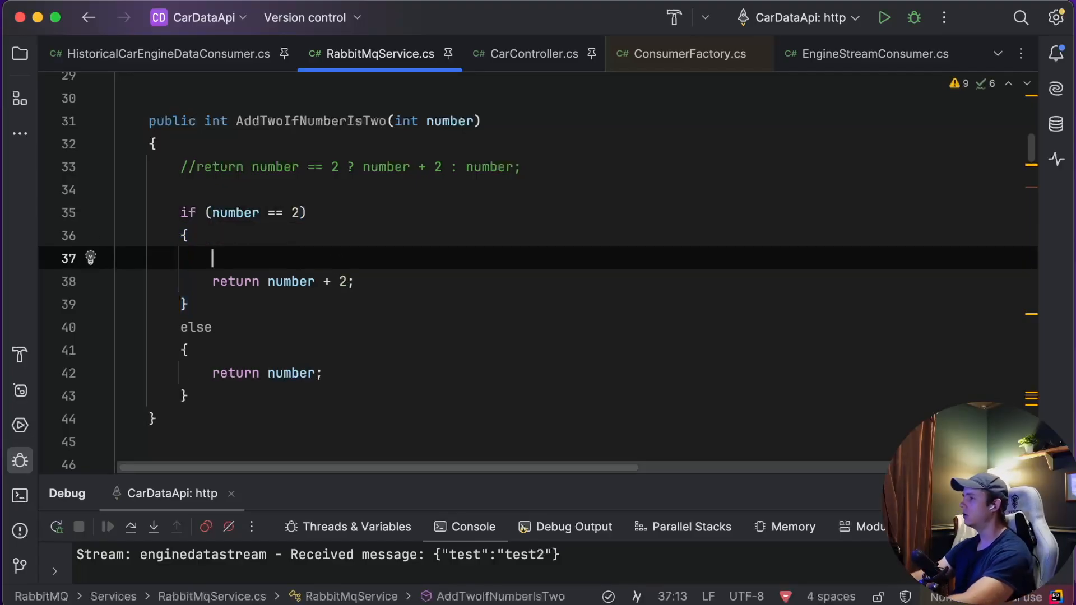
- Sketch a nested if (number == 1) block inside the if branch, then delete it again
{"action": "type", "text": "if("}
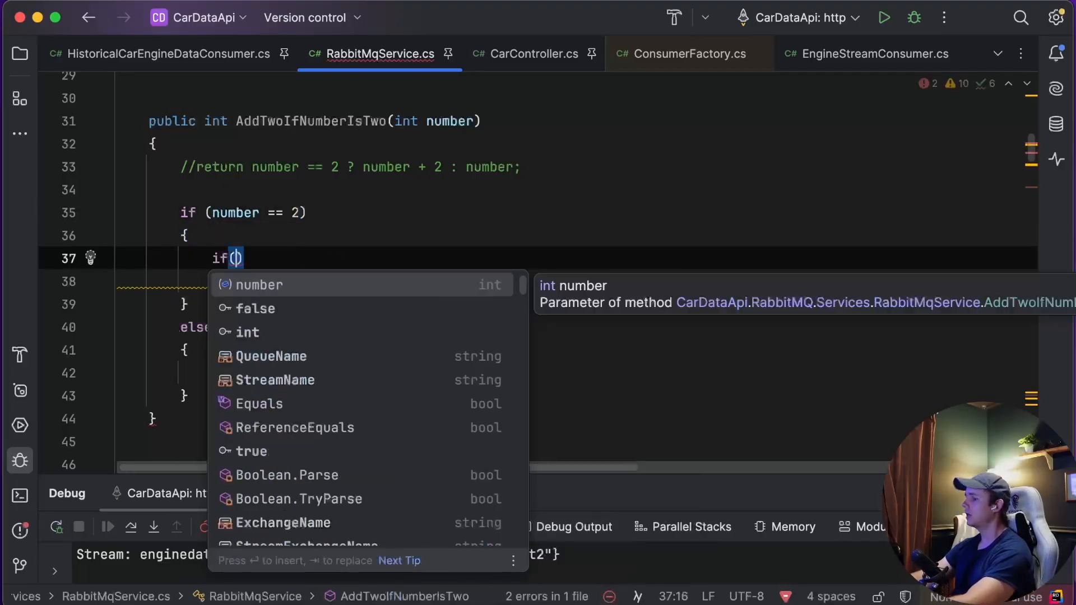
{"action": "type", "text": "number == 1"}
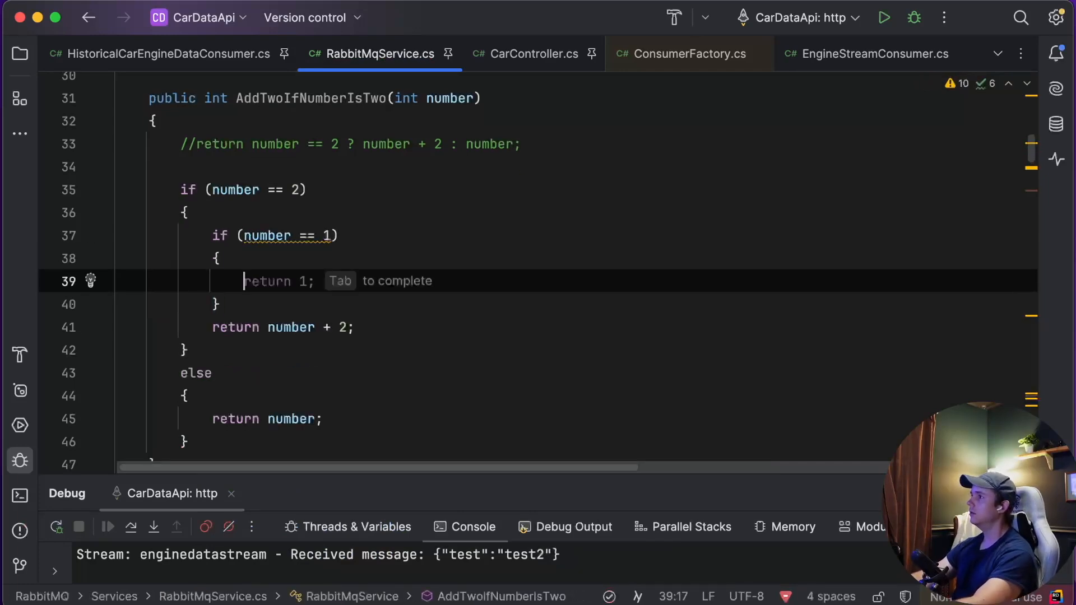
{"action": "mouse_move", "coordinate": [315, 77]}
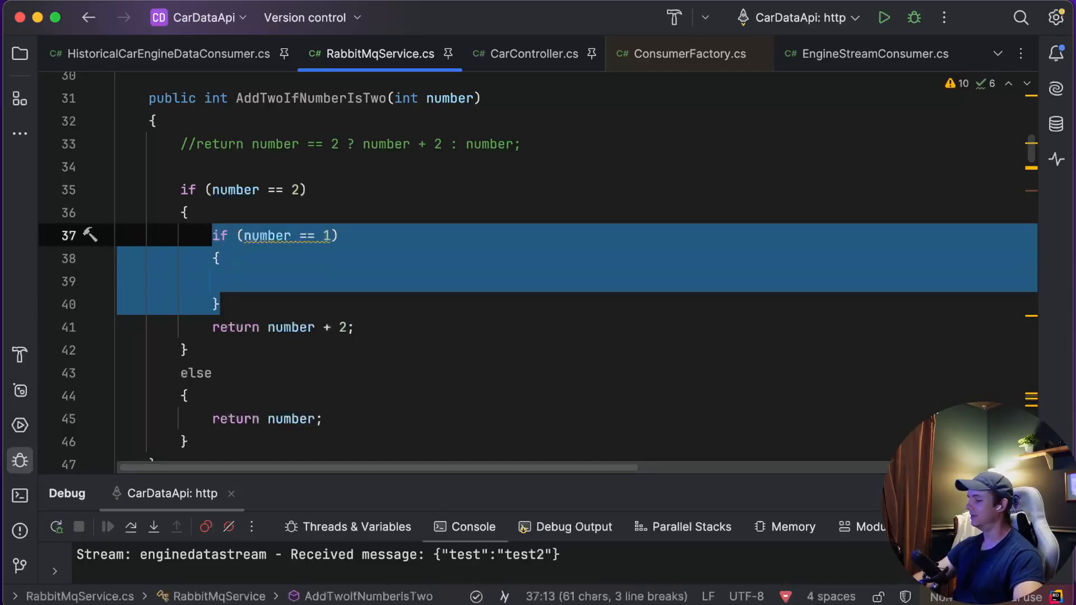
{"action": "key", "text": "Delete"}
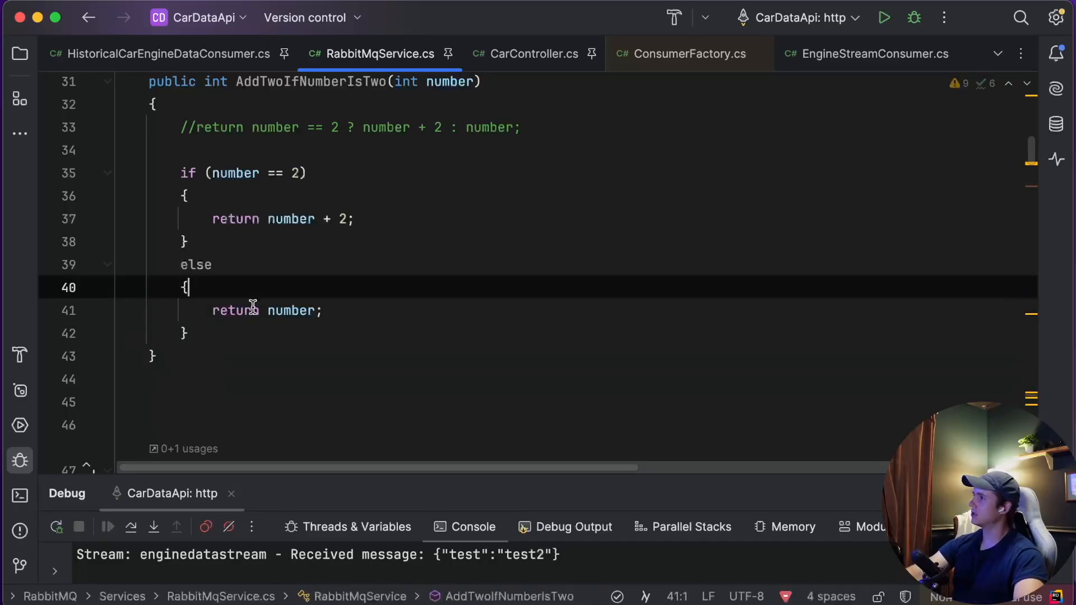
{"action": "left_click", "coordinate": [185, 242]}
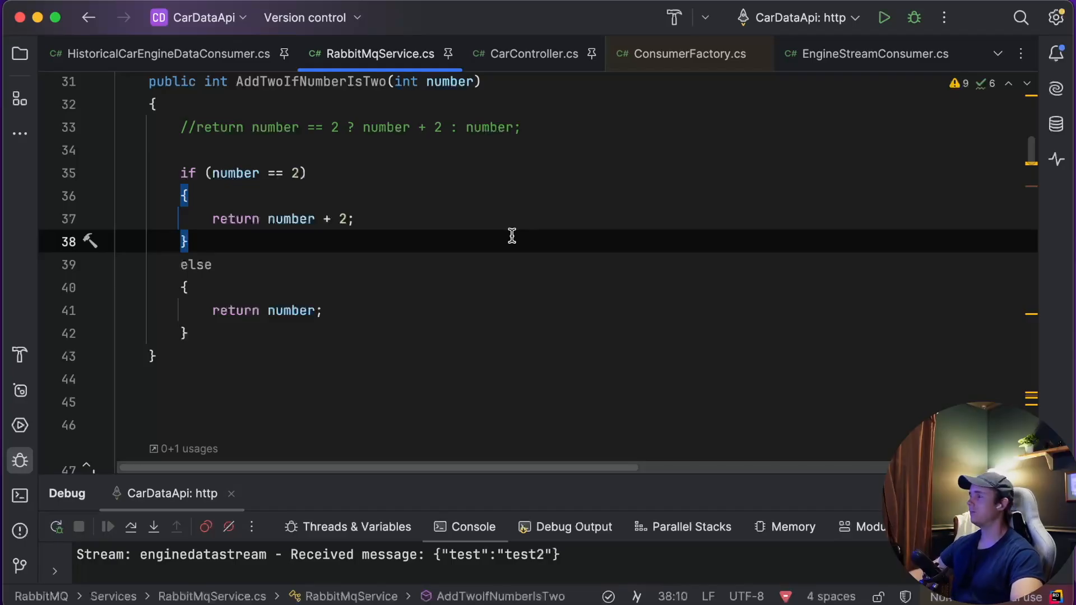
{"action": "mouse_move", "coordinate": [515, 160]}
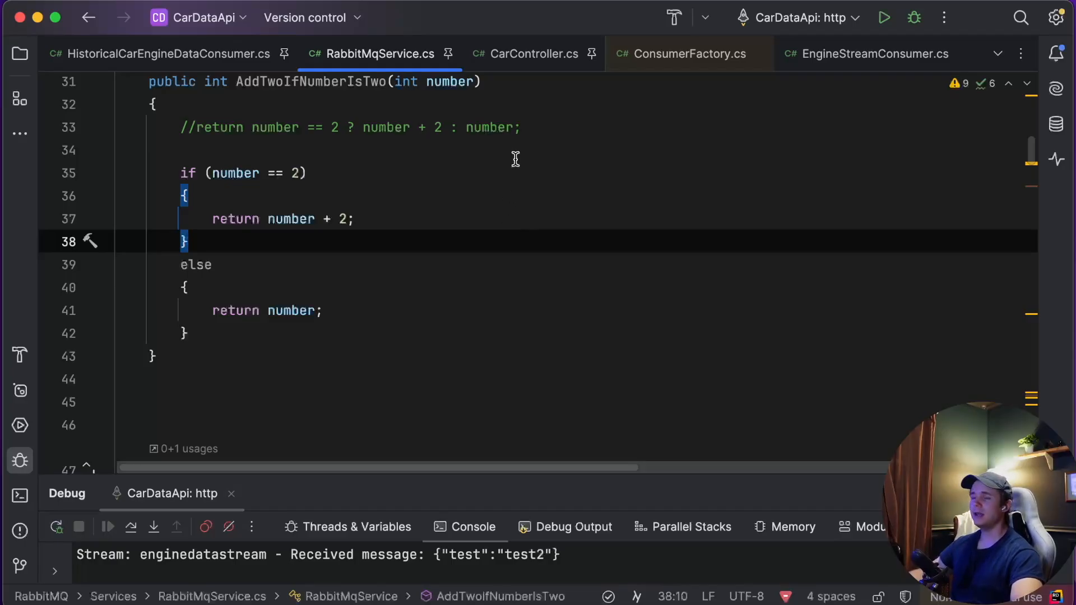
{"action": "mouse_move", "coordinate": [527, 151]}
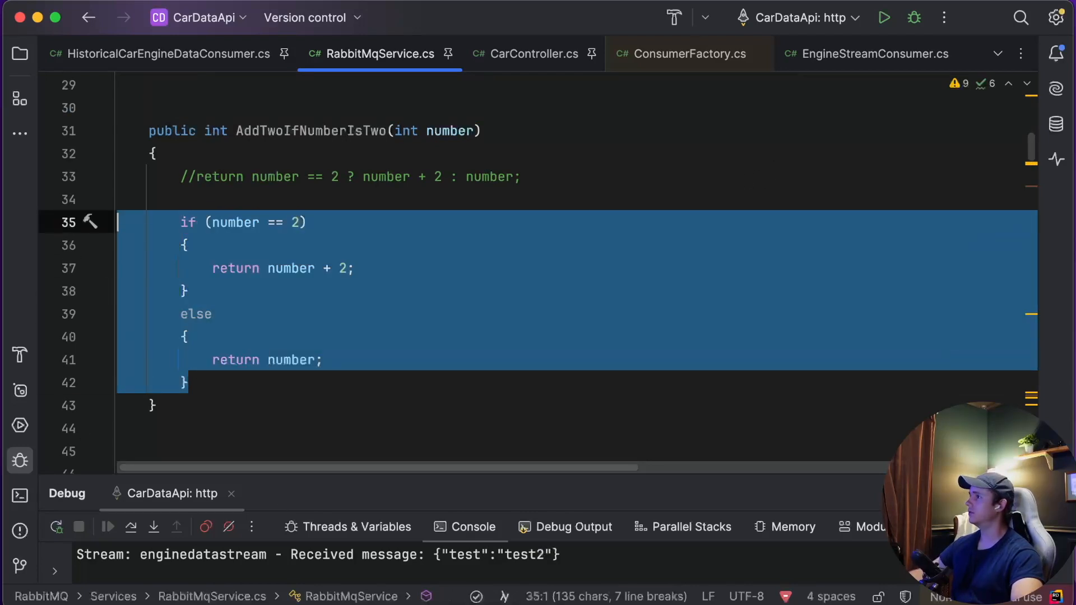
- Select the whole if/else block of AddTwoIfNumberIsTwo for refactoring
{"action": "left_click", "coordinate": [155, 153]}
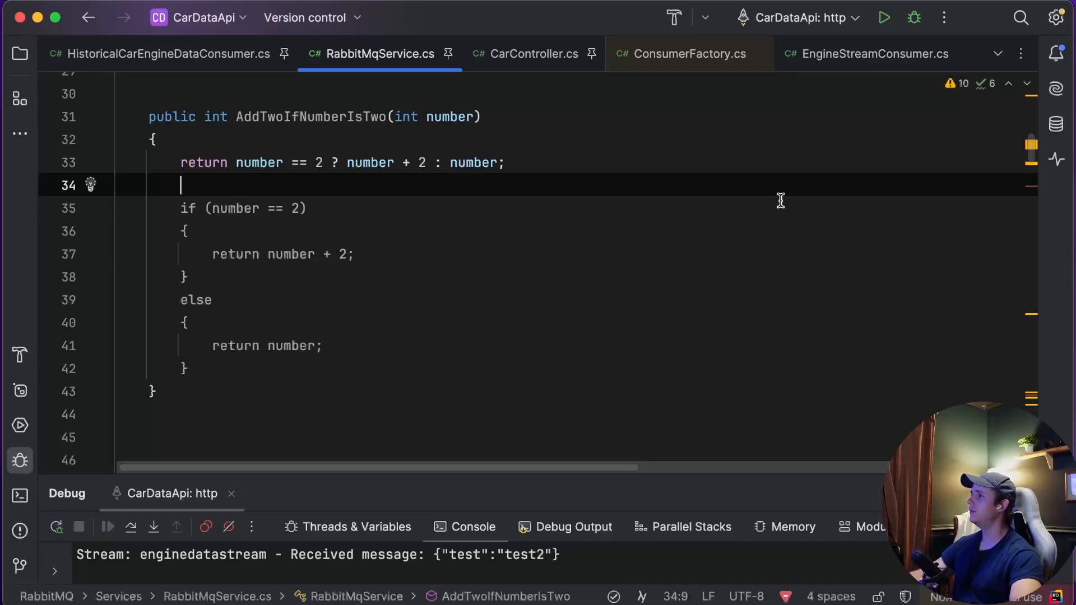
{"action": "mouse_move", "coordinate": [347, 162]}
{"action": "type", "text": "//"}
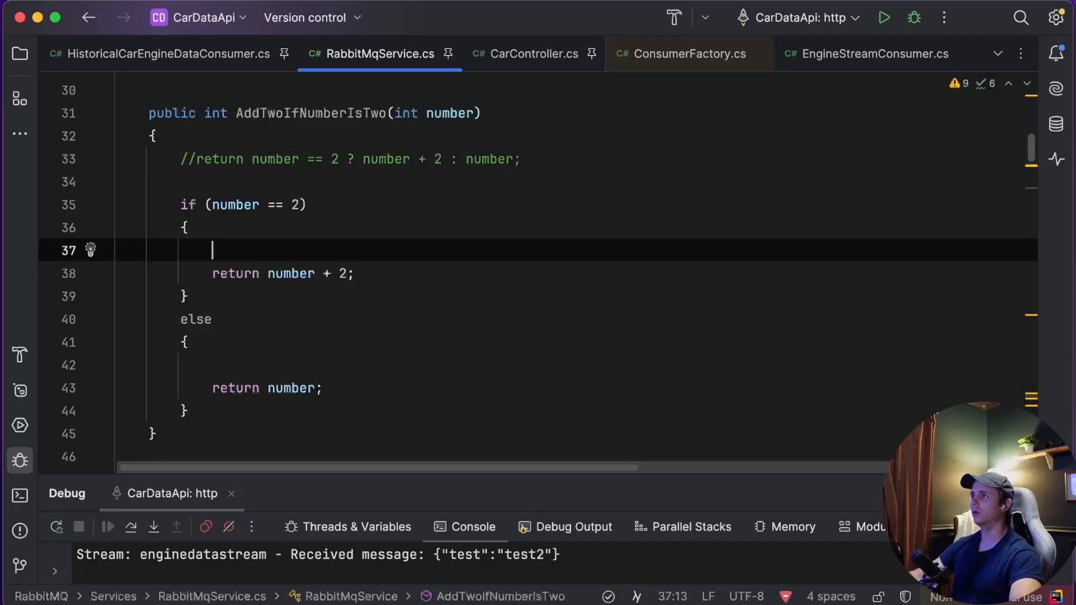
{"action": "mouse_move", "coordinate": [531, 195]}
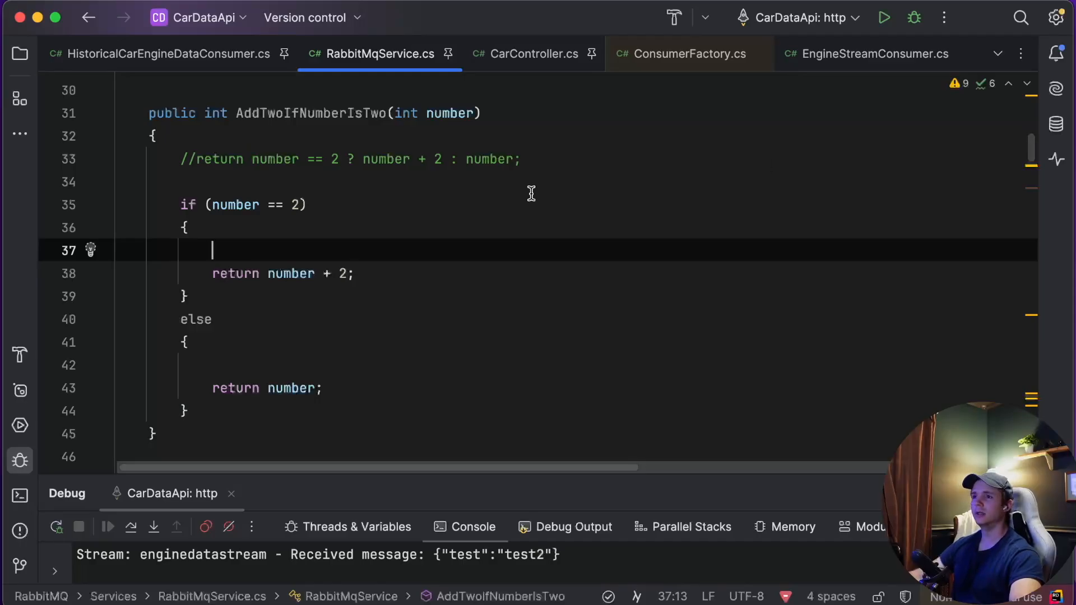
{"action": "mouse_move", "coordinate": [368, 159]}
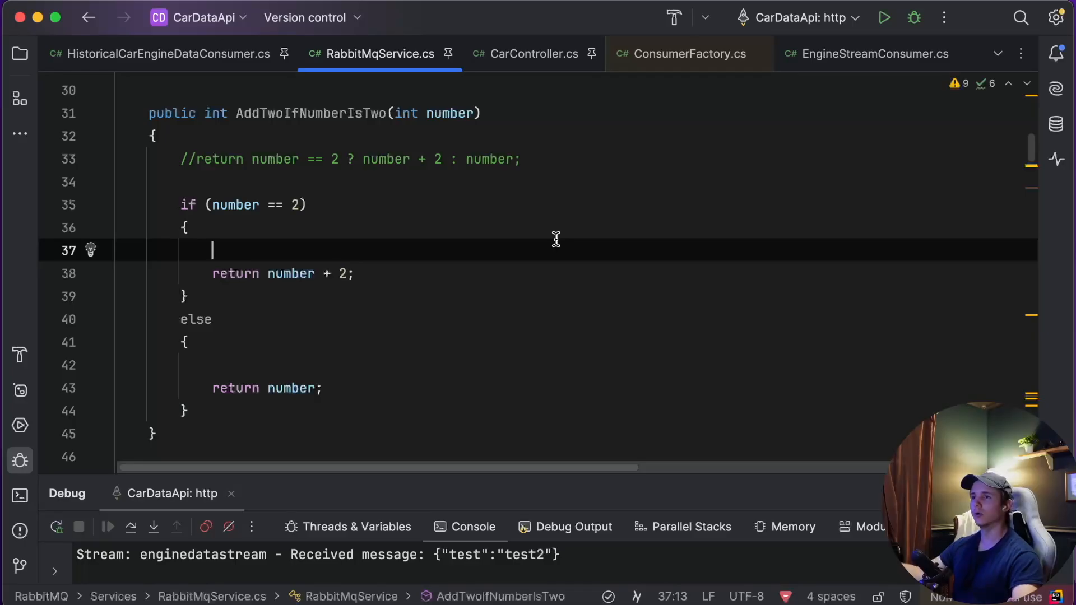
{"action": "mouse_move", "coordinate": [603, 159]}
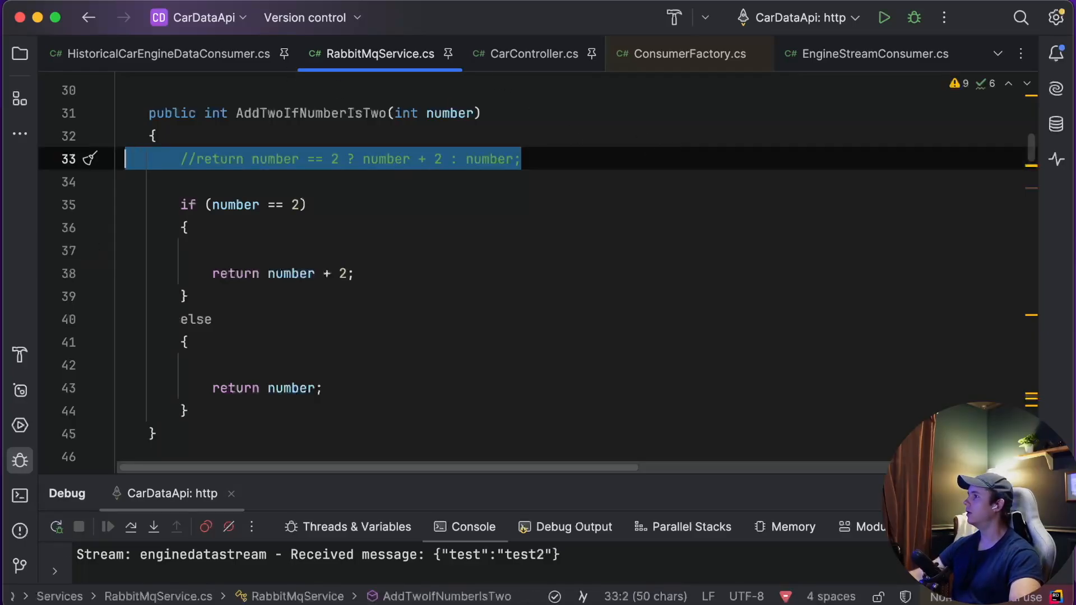
- Show the Solution file tree and open Program.cs from it
{"action": "left_click", "coordinate": [18, 54]}
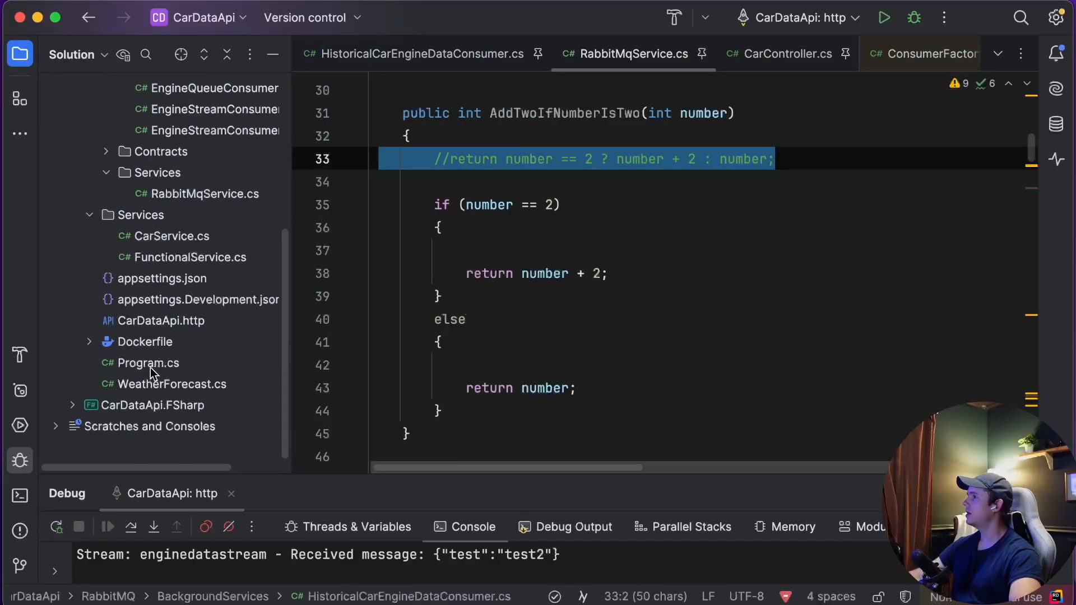
{"action": "left_click", "coordinate": [148, 363]}
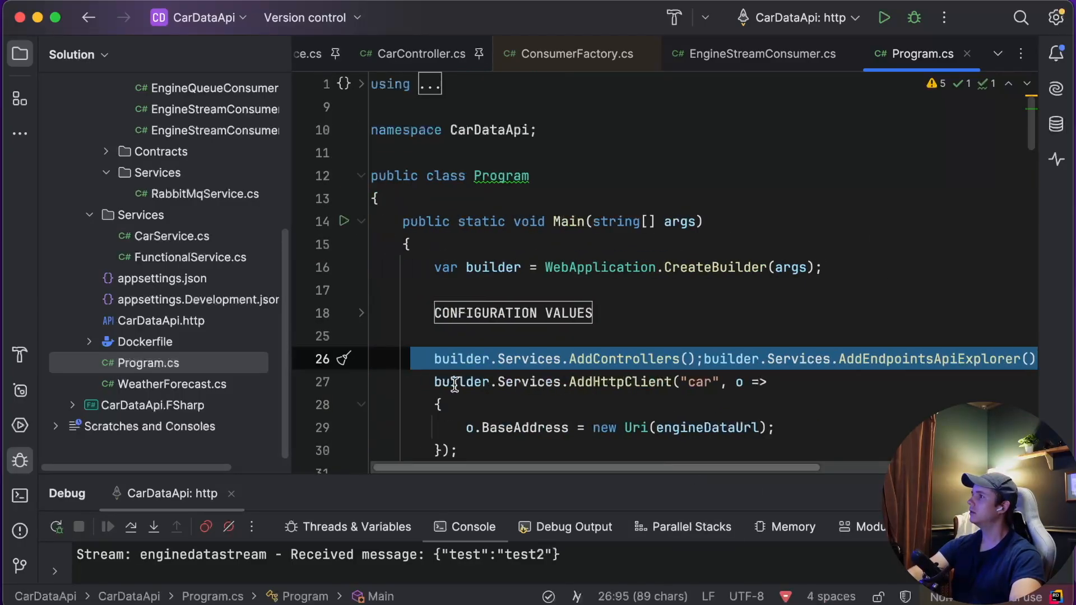
{"action": "scroll", "scroll_direction": "down", "scroll_amount": 3}
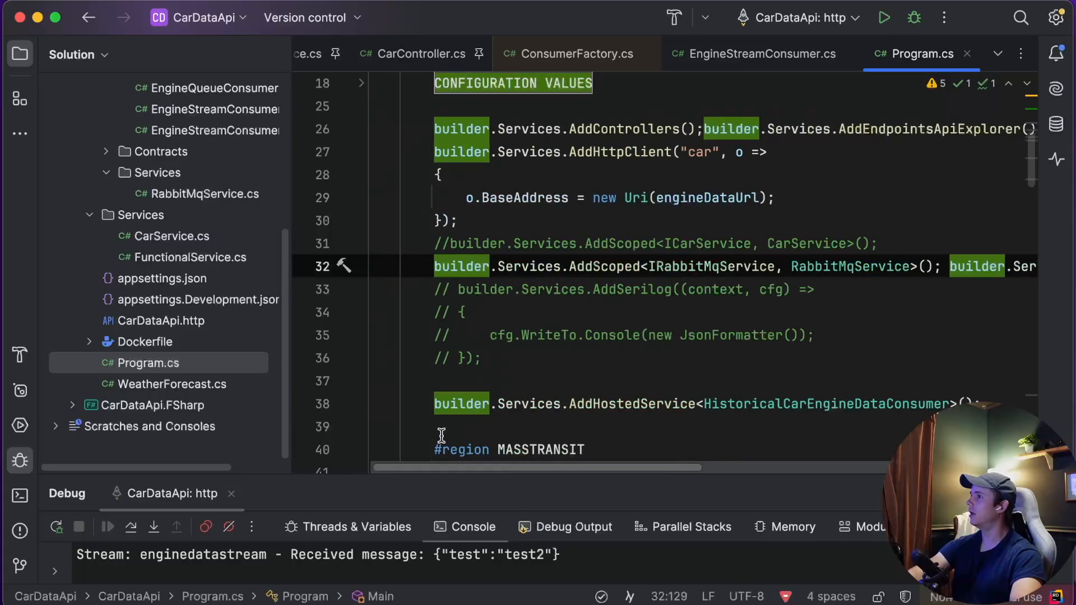
{"action": "scroll", "scroll_direction": "down", "scroll_amount": 3}
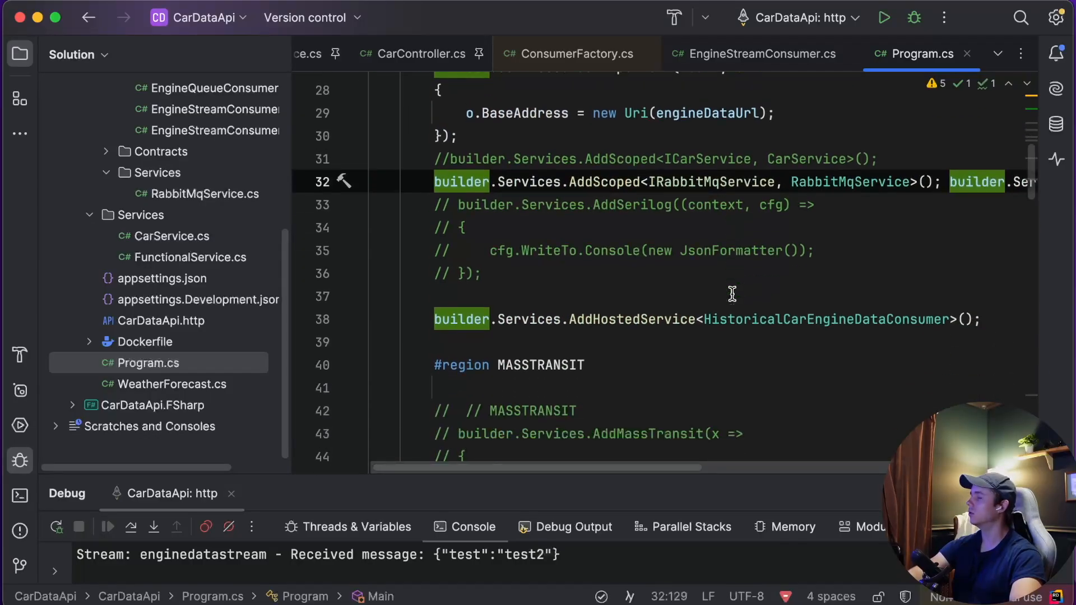
{"action": "scroll", "scroll_direction": "down", "scroll_amount": 3}
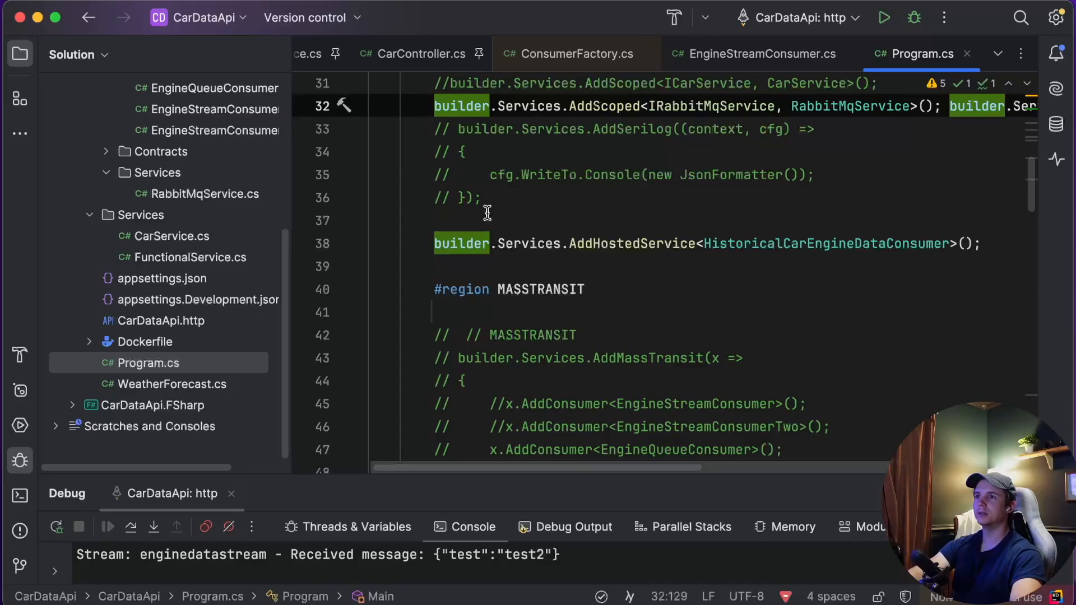
{"action": "scroll", "scroll_direction": "down", "scroll_amount": 3}
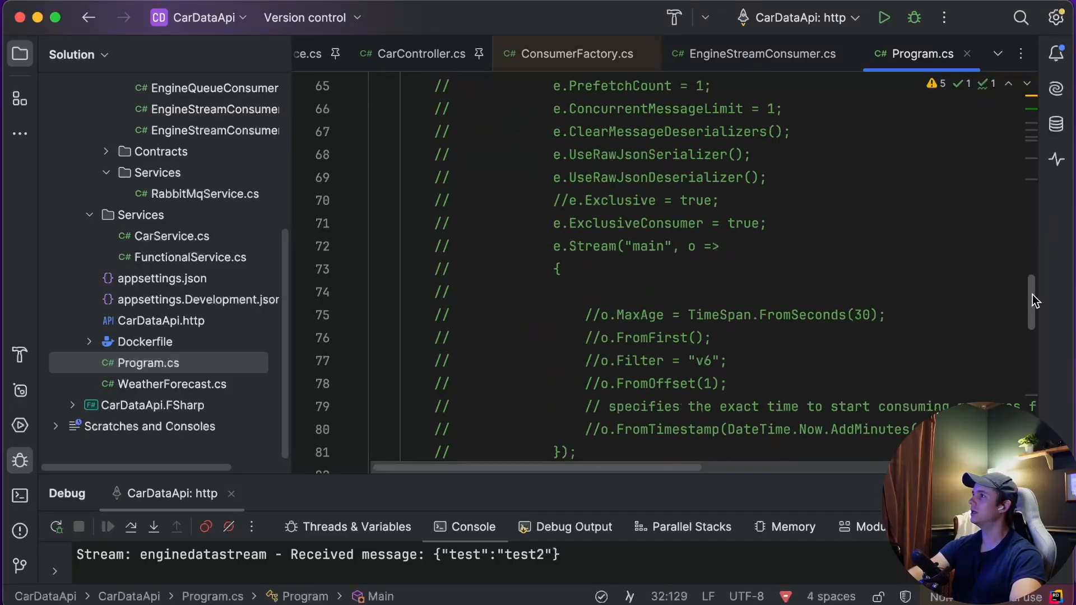
{"action": "scroll", "scroll_direction": "down", "scroll_amount": 3}
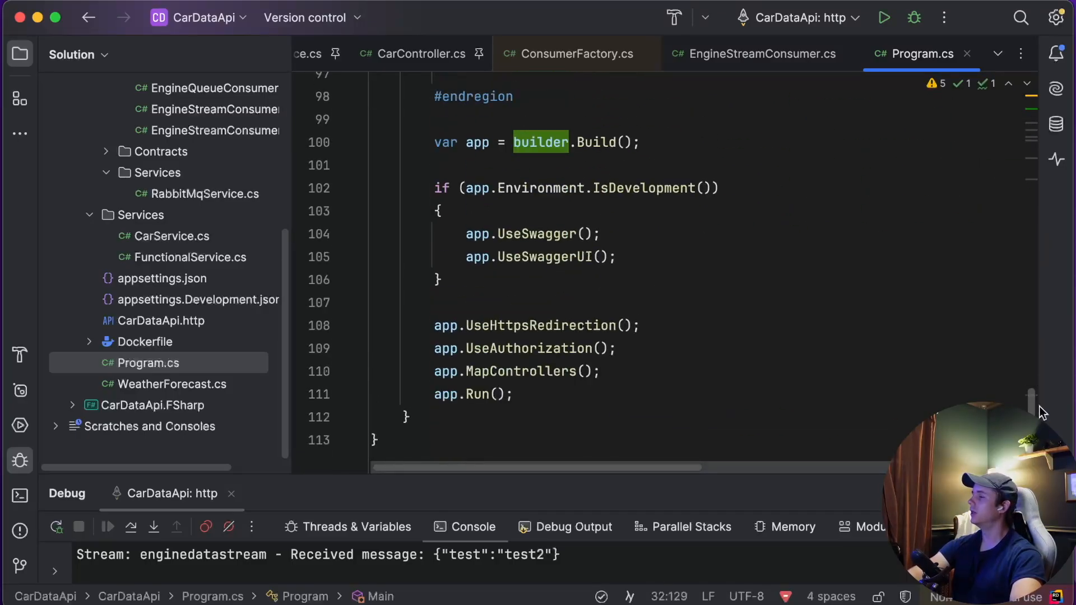
{"action": "mouse_move", "coordinate": [522, 383]}
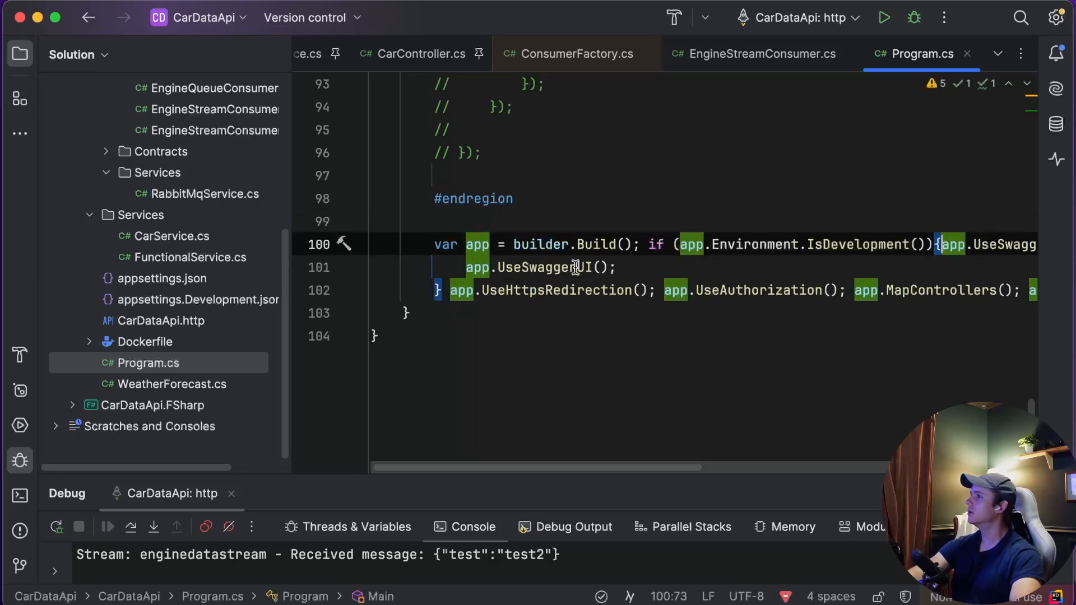
{"action": "mouse_move", "coordinate": [435, 350]}
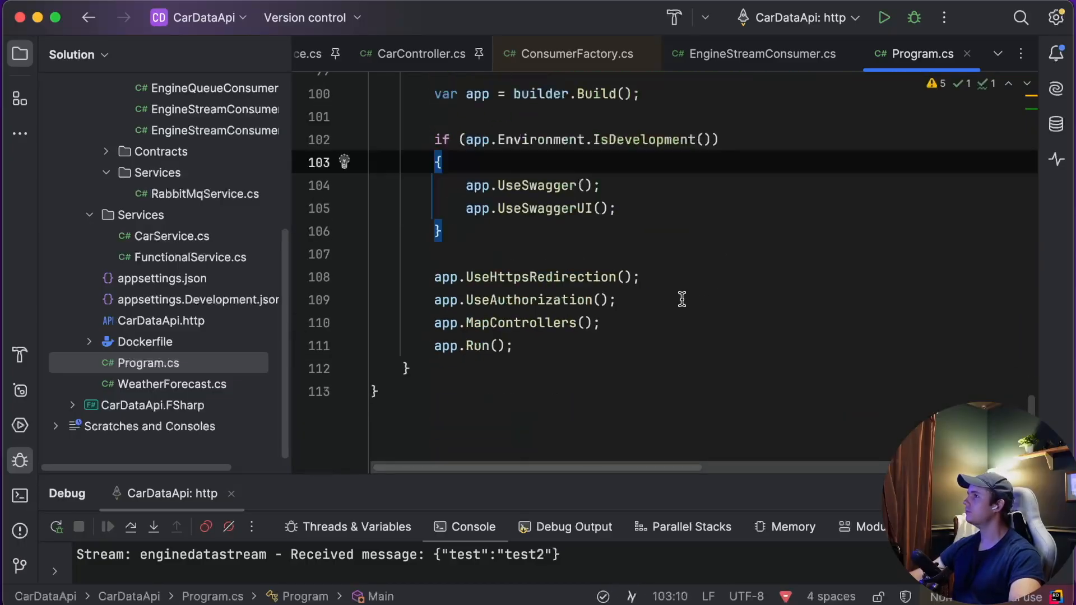
- Register builder.Services.AddScoped<ICarService, CarService>(); in Program.cs
{"action": "left_click", "coordinate": [762, 54]}
{"action": "type", "text": "builder.Services.AddScoped<ICarService"}
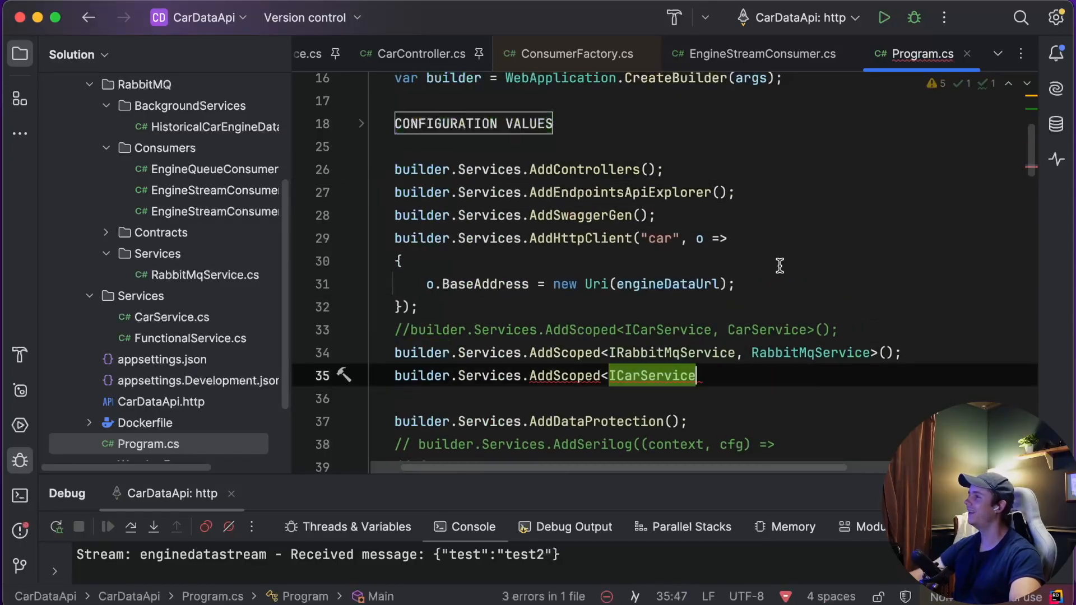
{"action": "type", "text": ", CarService>();"}
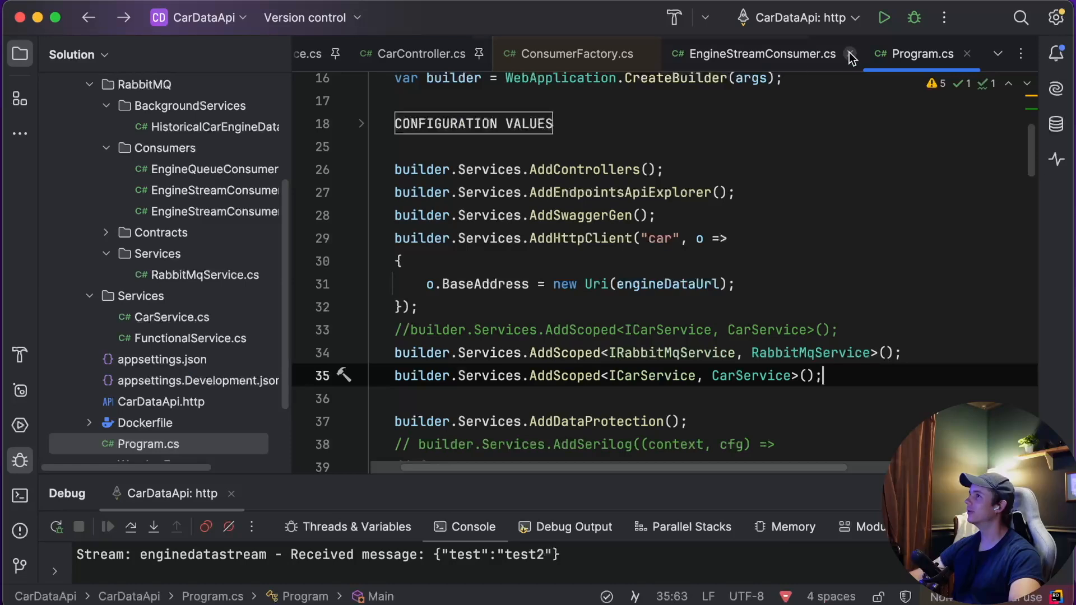
- Return to RabbitMqService.cs via the EngineStreamConsumer.cs tab and Solution tree
{"action": "left_click", "coordinate": [760, 54]}
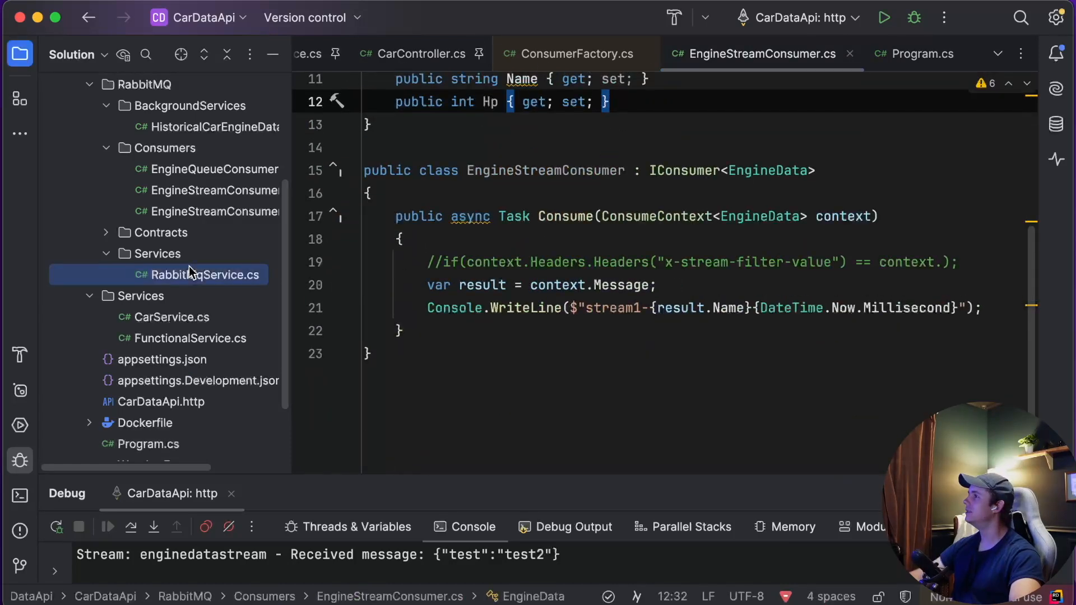
{"action": "left_click", "coordinate": [206, 274]}
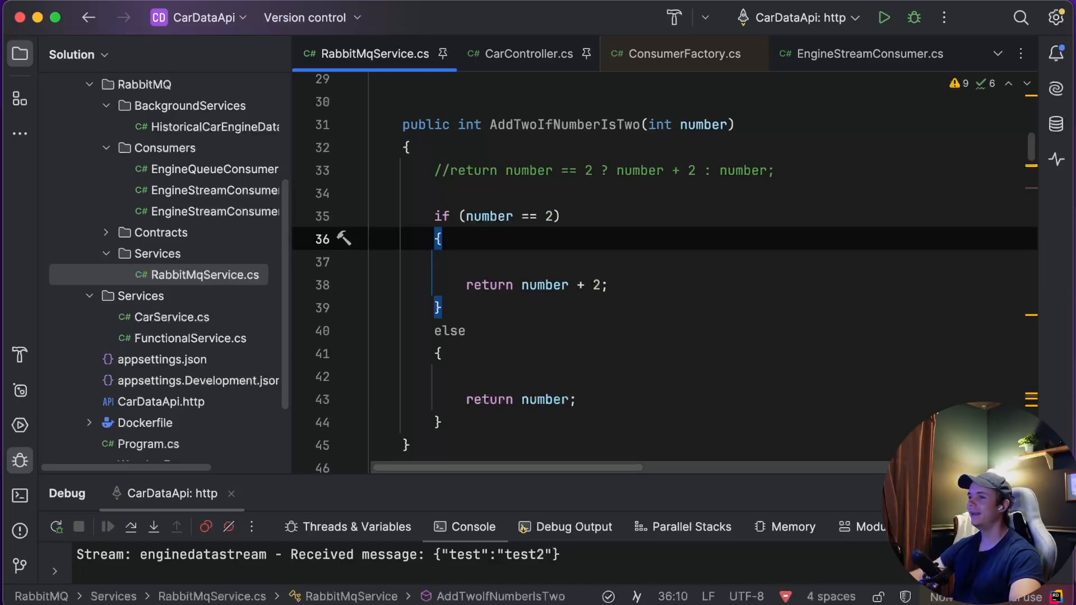
{"action": "mouse_move", "coordinate": [1021, 173]}
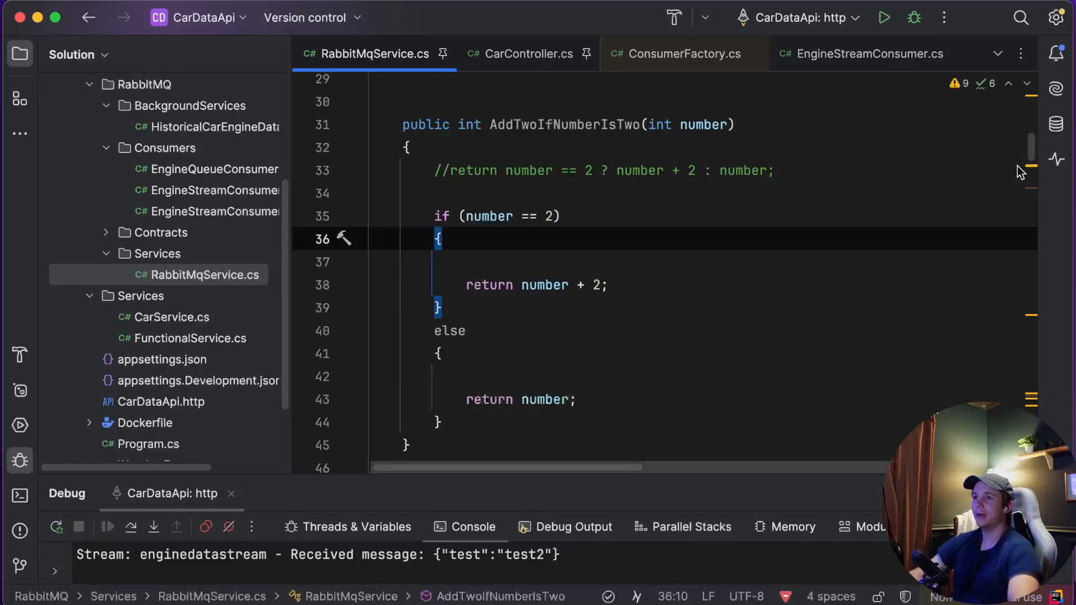
{"action": "mouse_move", "coordinate": [471, 197]}
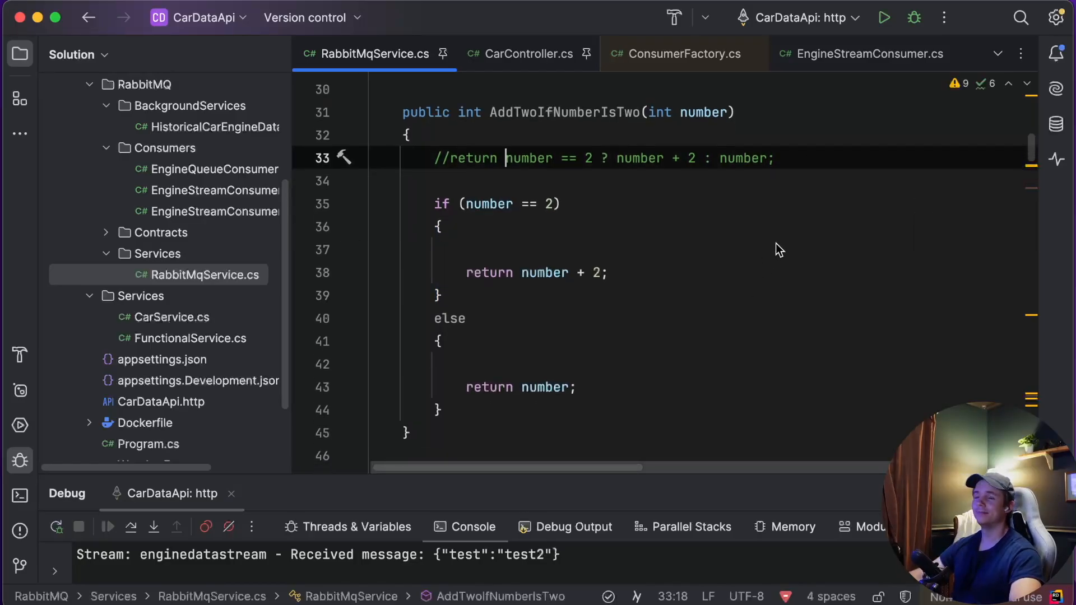
{"action": "mouse_move", "coordinate": [575, 339]}
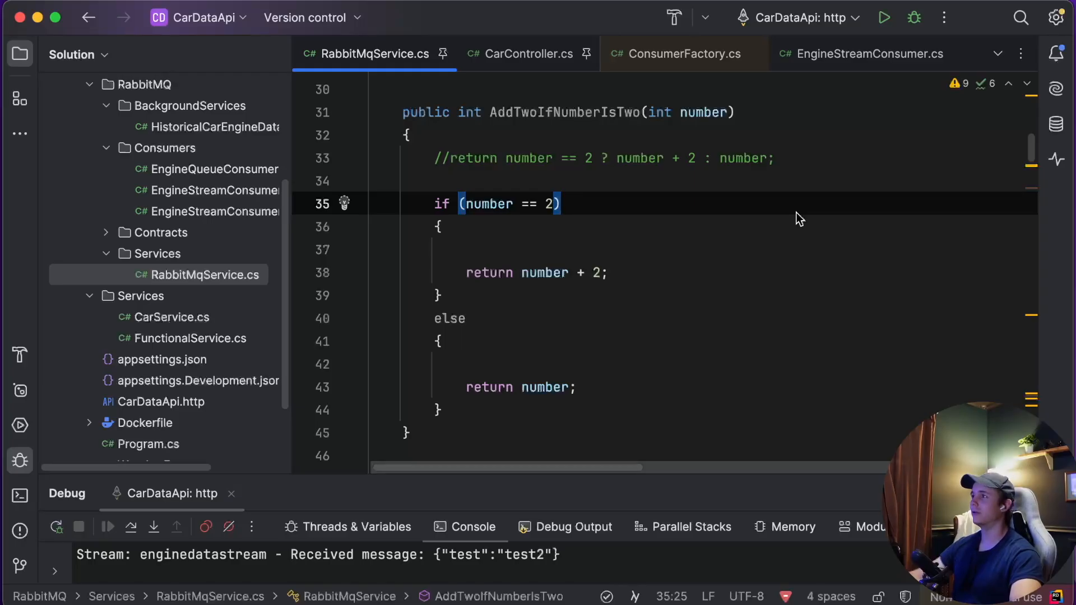
{"action": "mouse_move", "coordinate": [800, 206]}
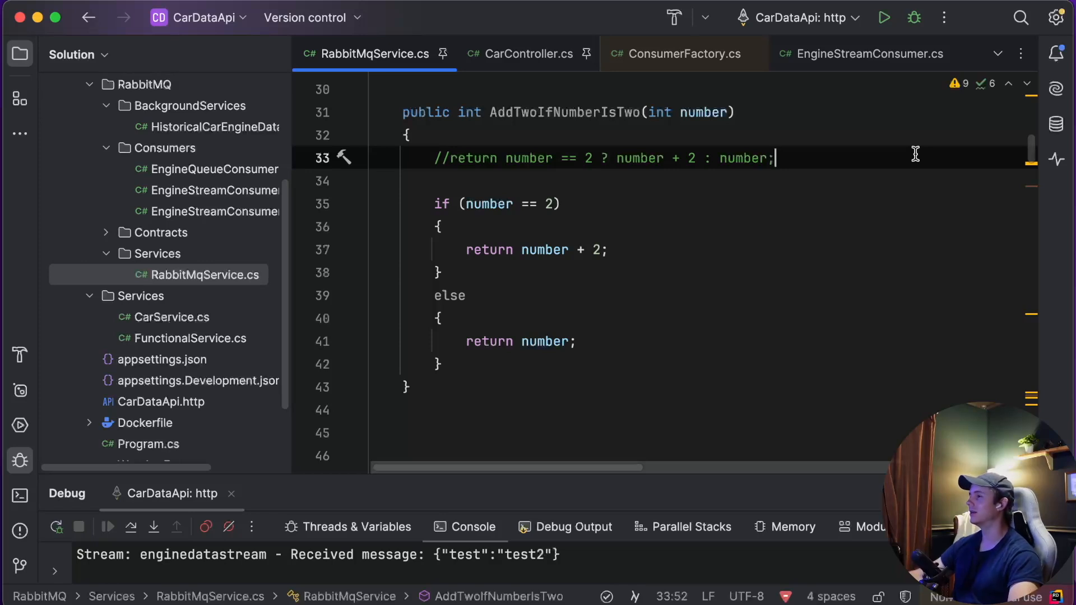
{"action": "mouse_move", "coordinate": [664, 220]}
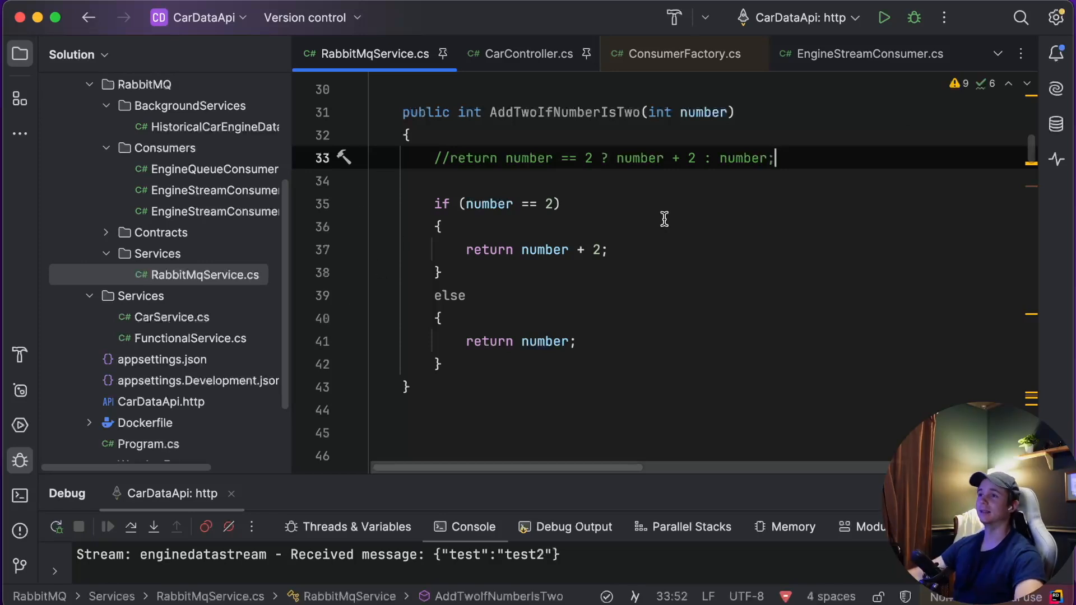
{"action": "mouse_move", "coordinate": [612, 227]}
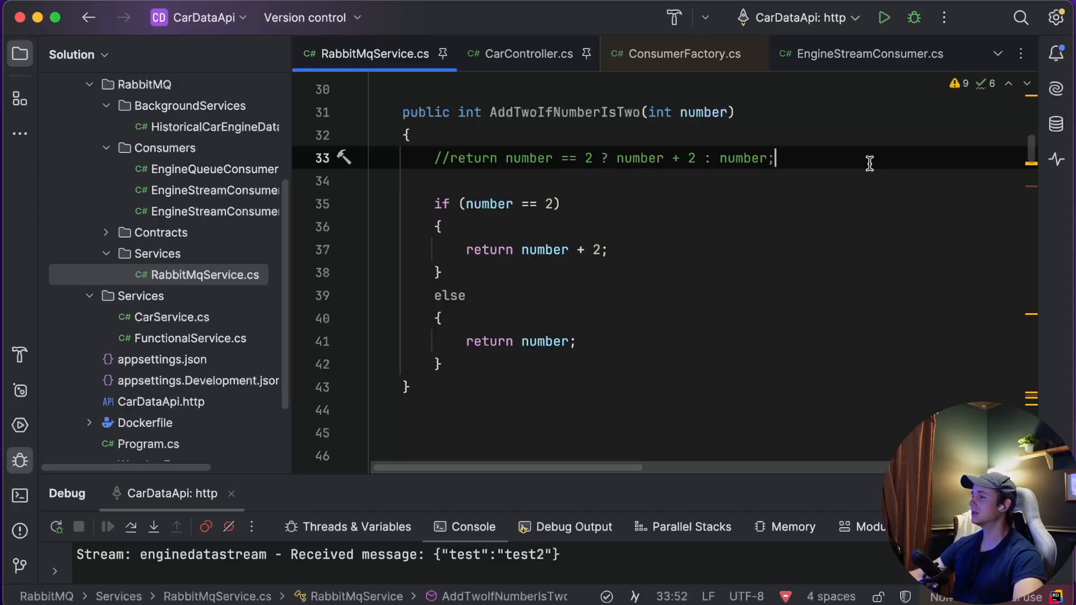
{"action": "mouse_move", "coordinate": [868, 179]}
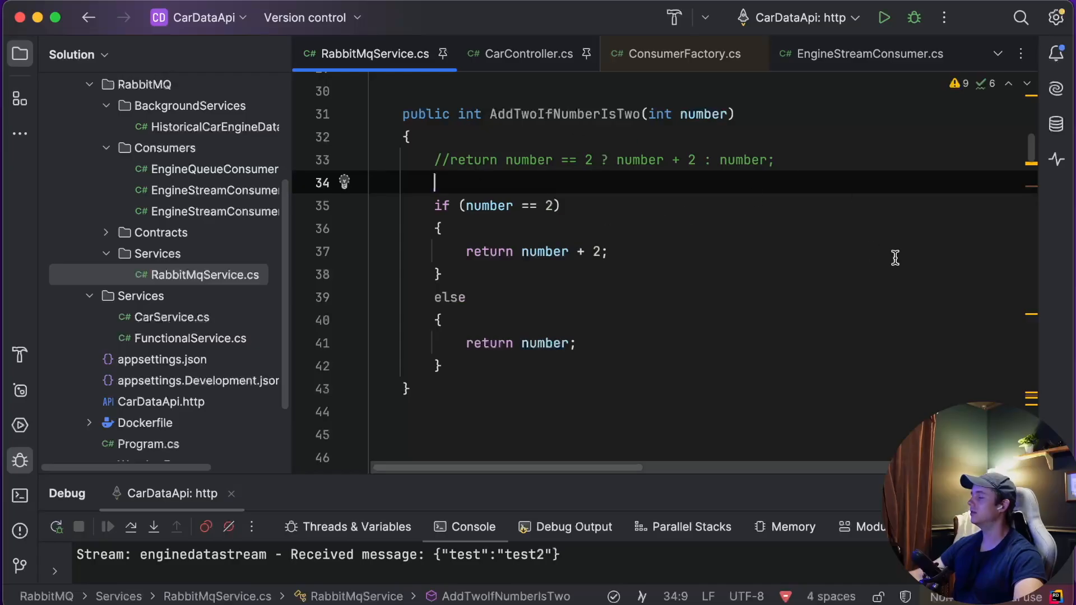
{"action": "mouse_move", "coordinate": [944, 185]}
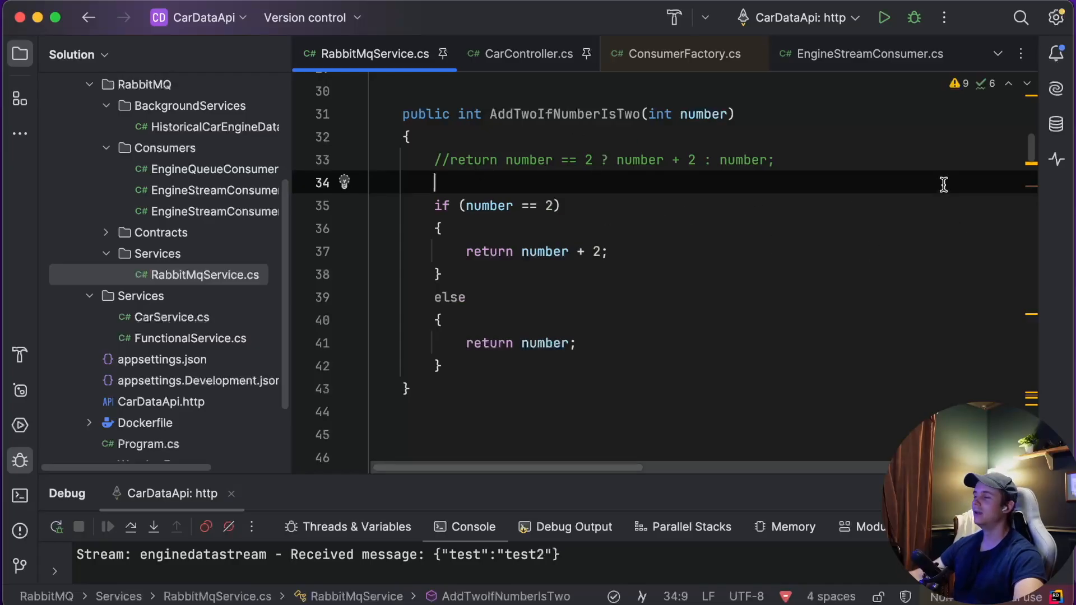
{"action": "mouse_move", "coordinate": [467, 198]}
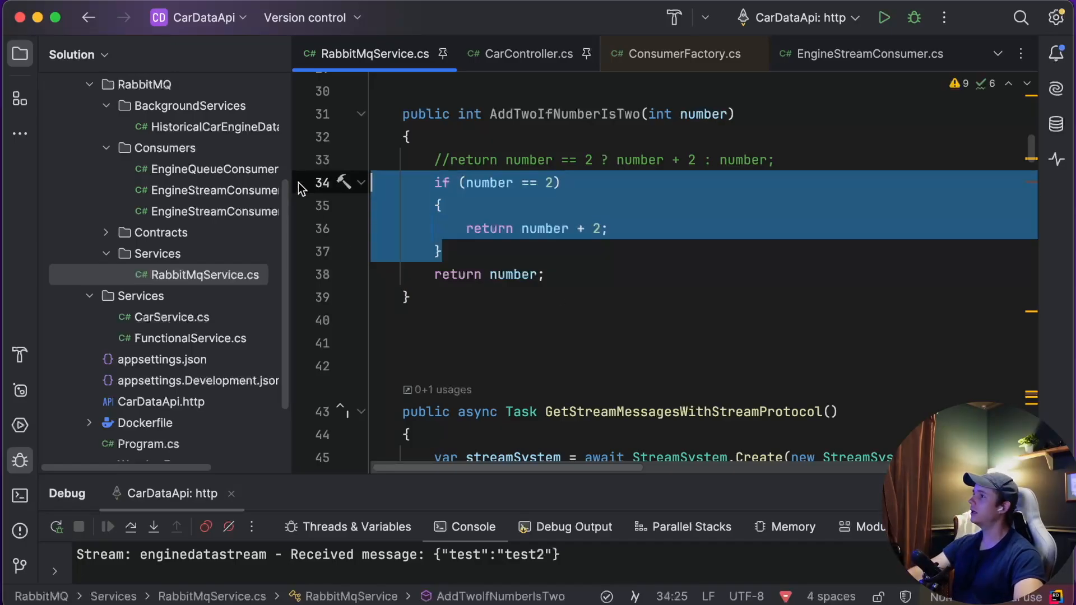
- Extract the if block into a new private static bool Number method via Extract Method
{"action": "right_click", "coordinate": [511, 183]}
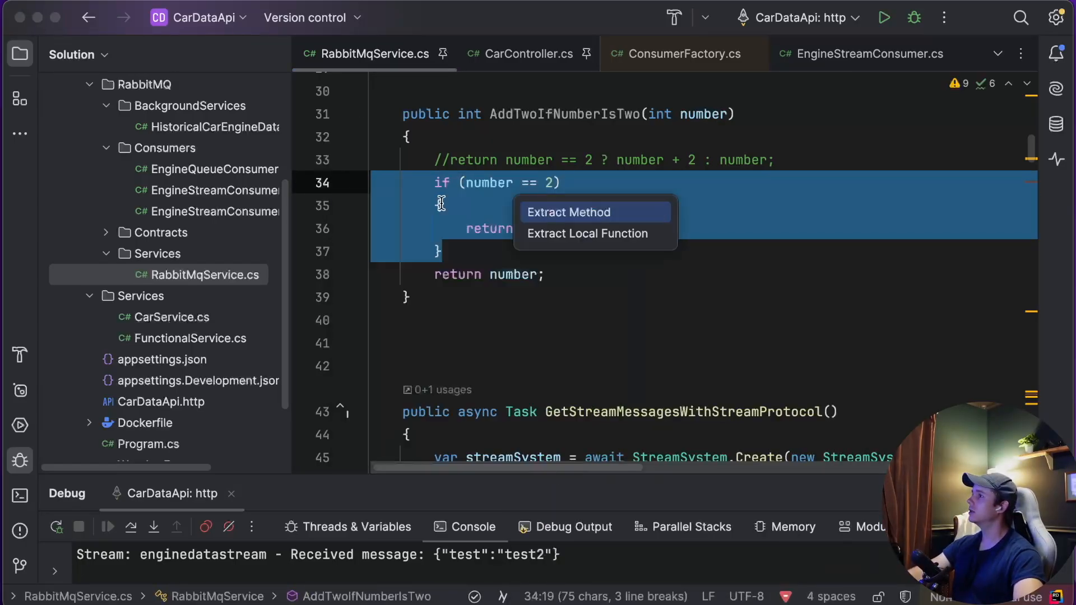
{"action": "left_click", "coordinate": [568, 213]}
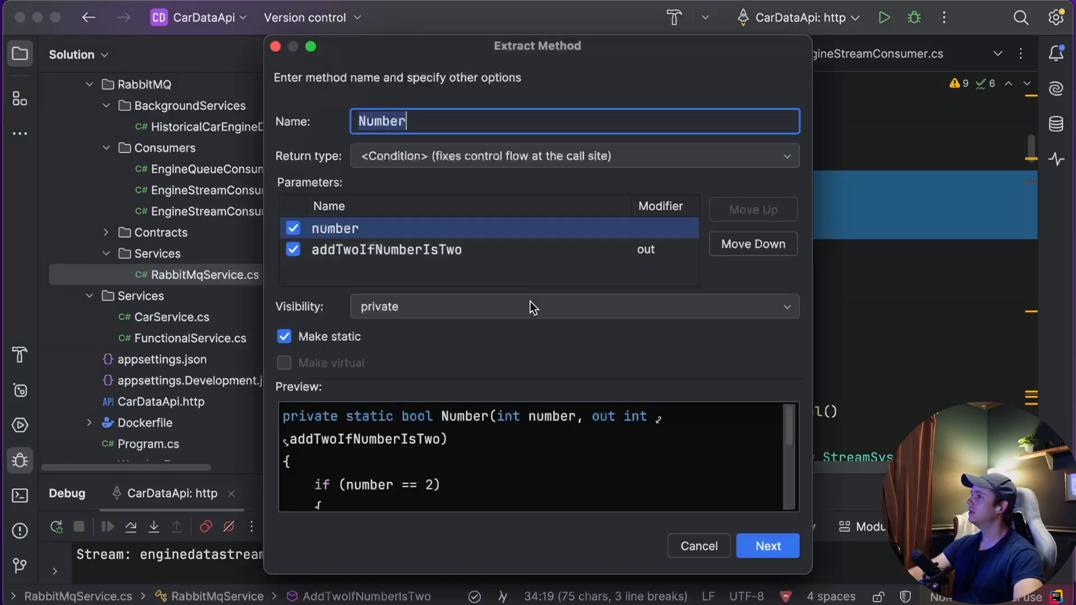
{"action": "left_click", "coordinate": [767, 546]}
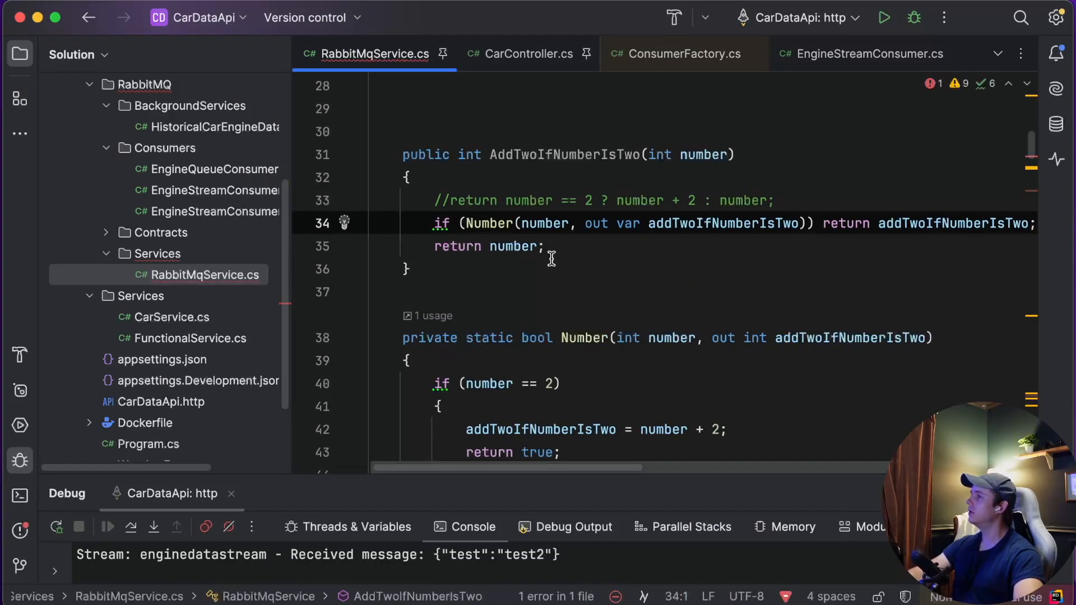
{"action": "scroll", "scroll_direction": "down", "scroll_amount": 3}
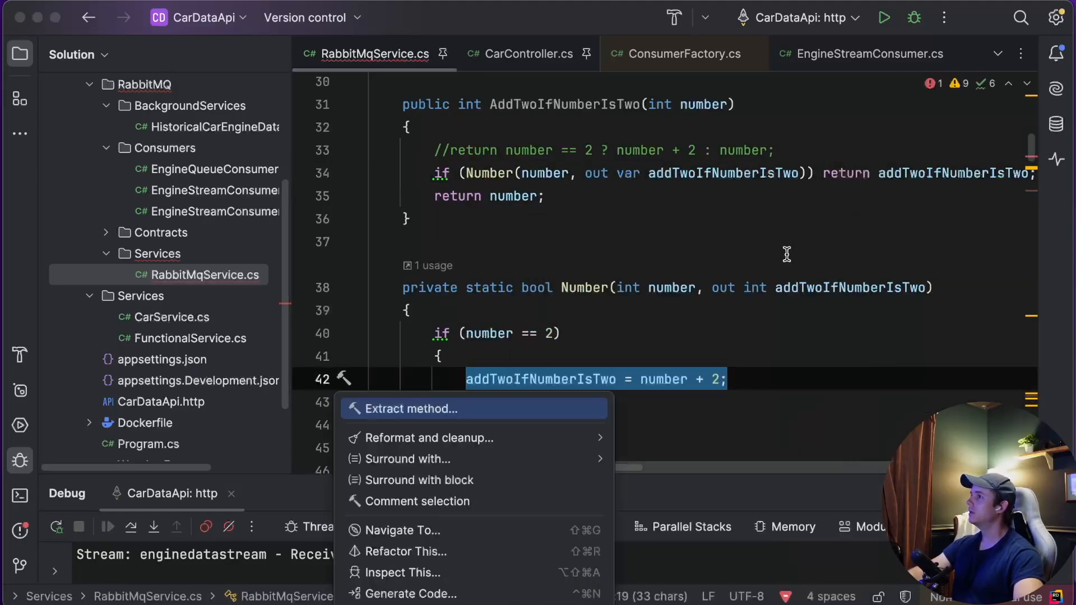
- Extract the addition line of Number into another method with default settings
{"action": "left_click", "coordinate": [412, 409]}
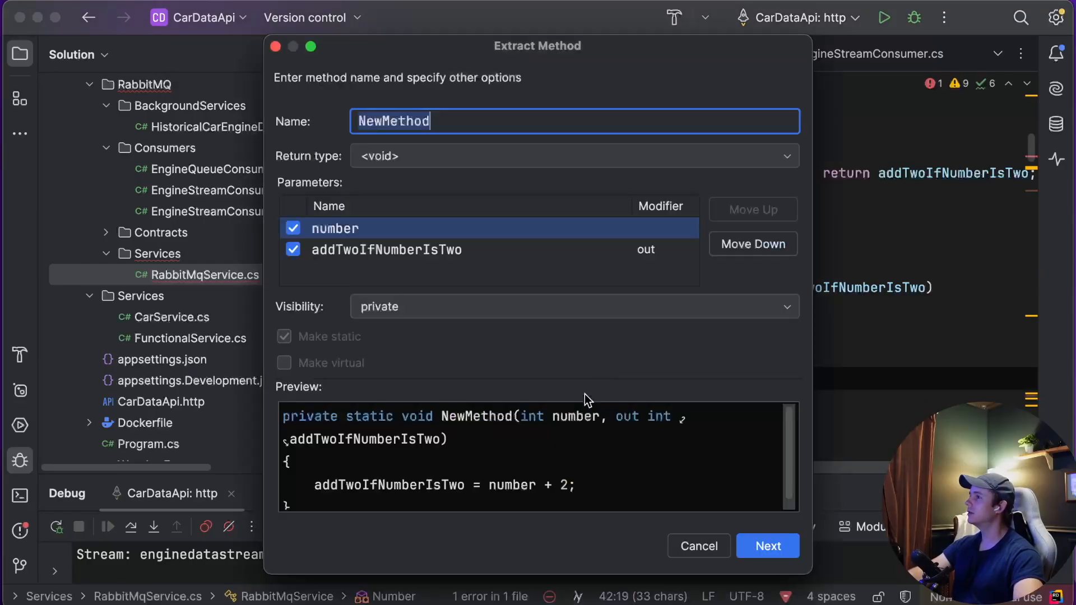
{"action": "left_click", "coordinate": [768, 546]}
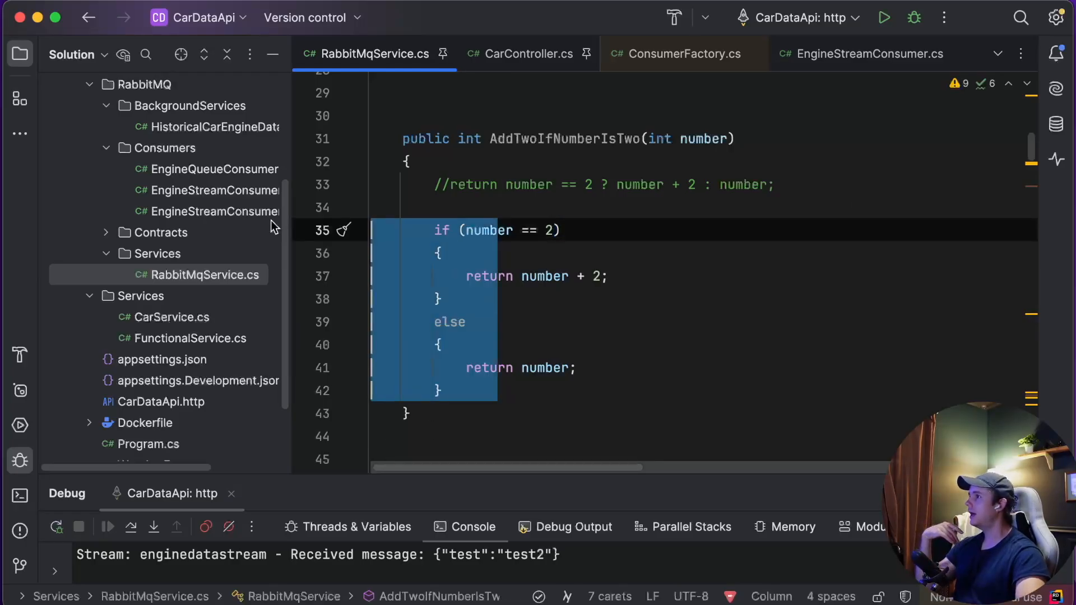
{"action": "left_click", "coordinate": [678, 299]}
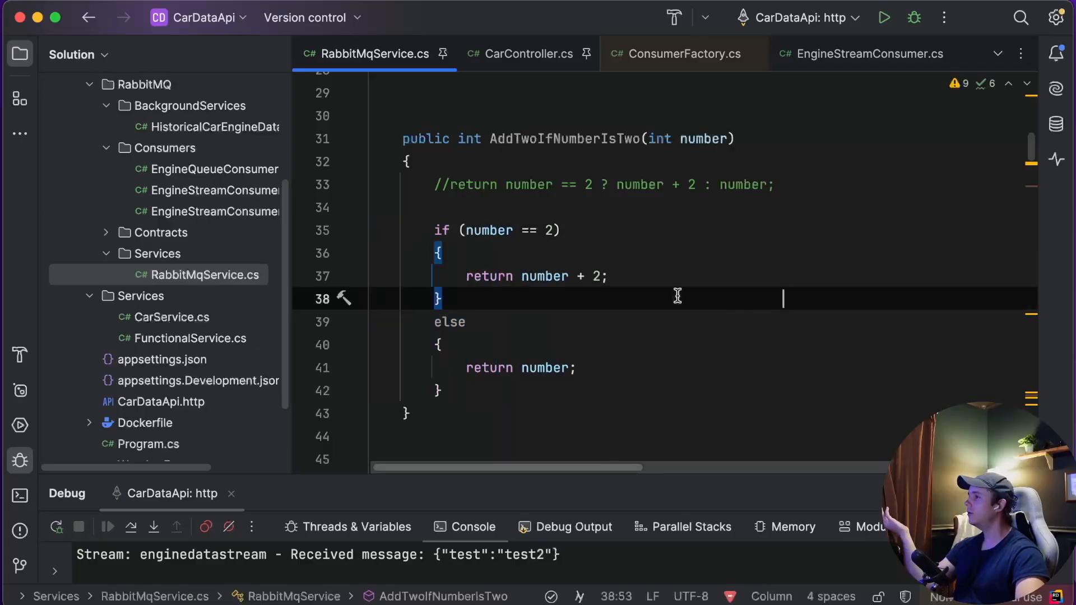